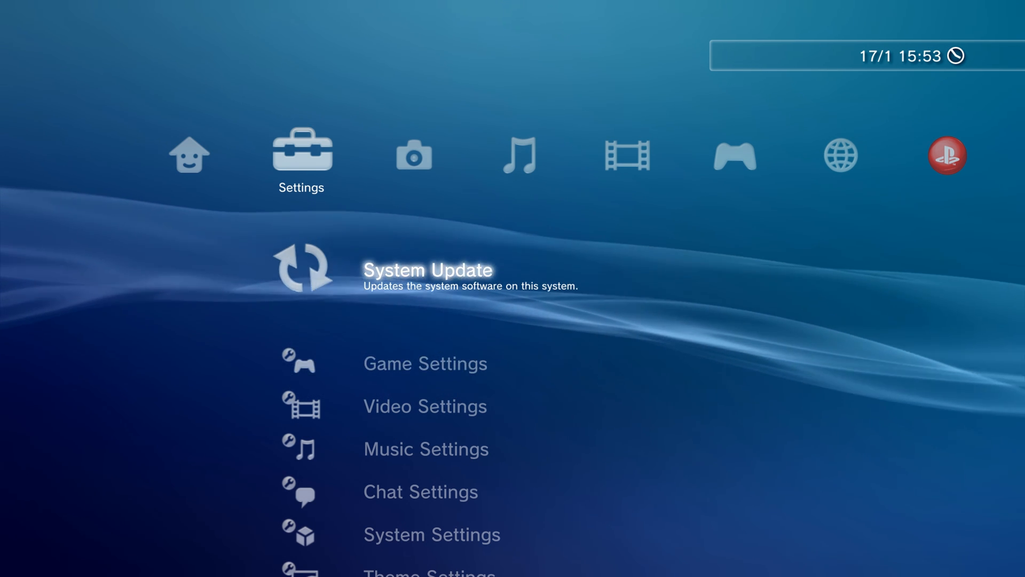
Step: Delete the old installed Rebug Toolbox from the XMB and confirm its removal
scroll("down", 3)
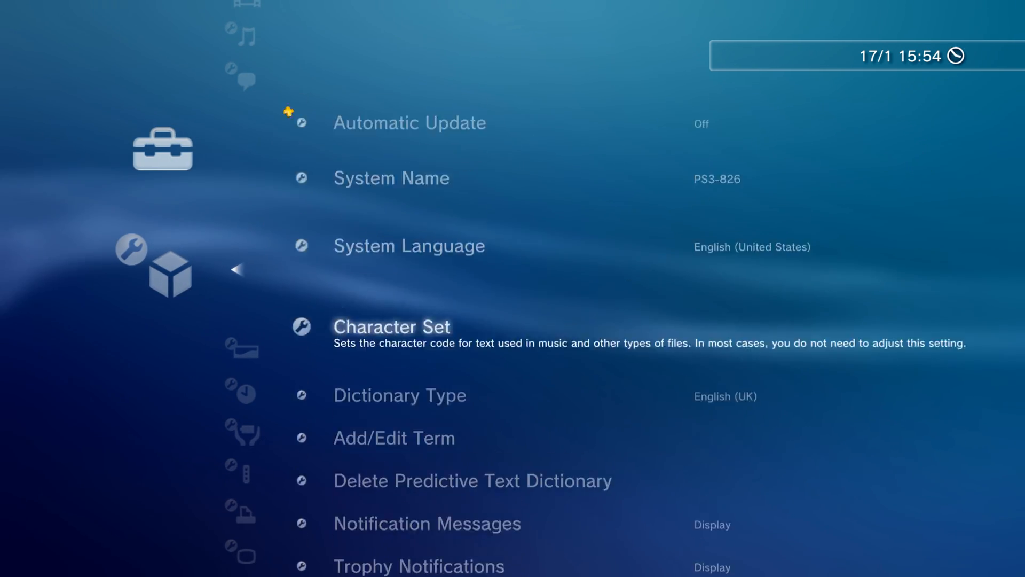
scroll("down", 3)
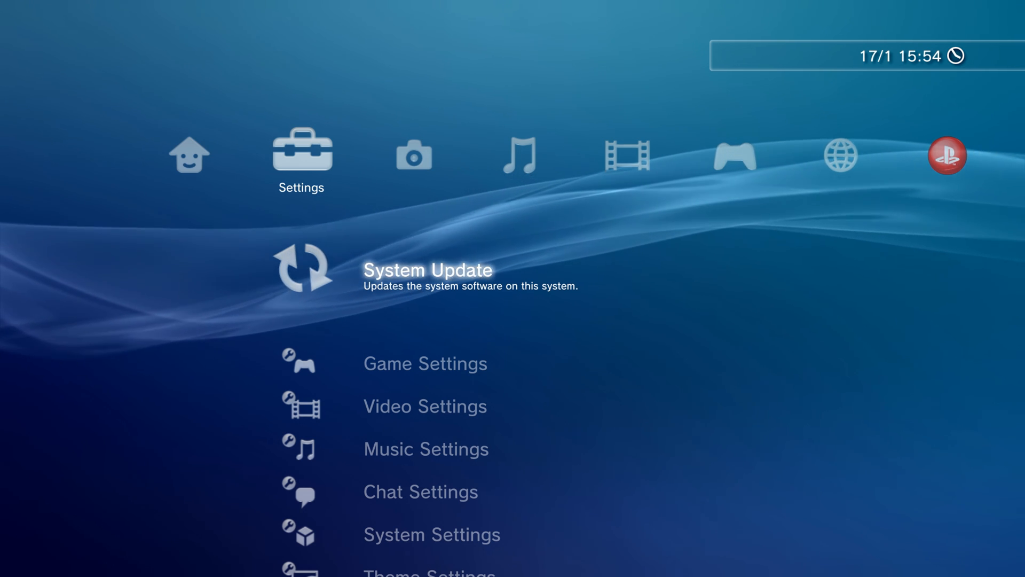
key("Right")
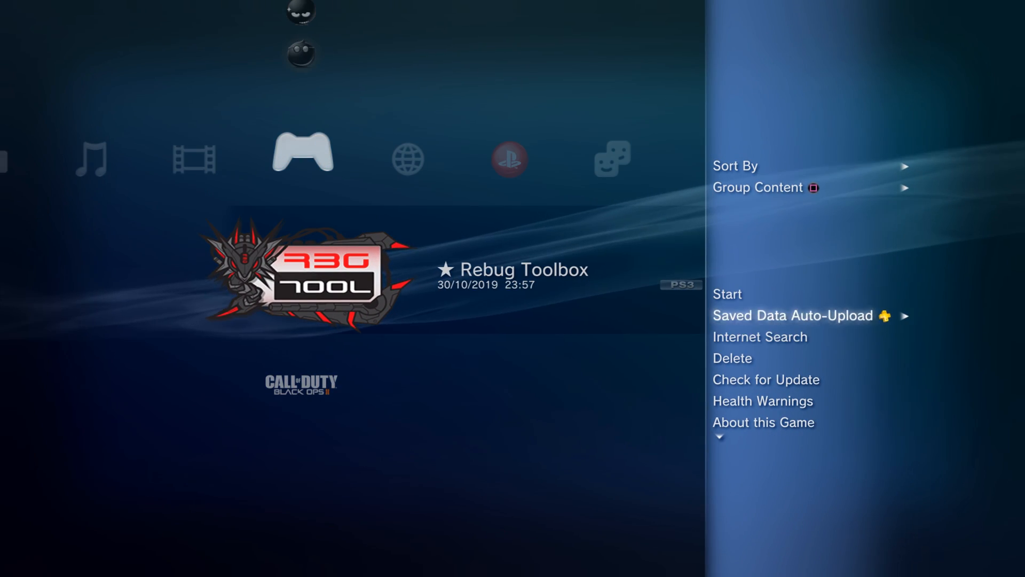
key("down")
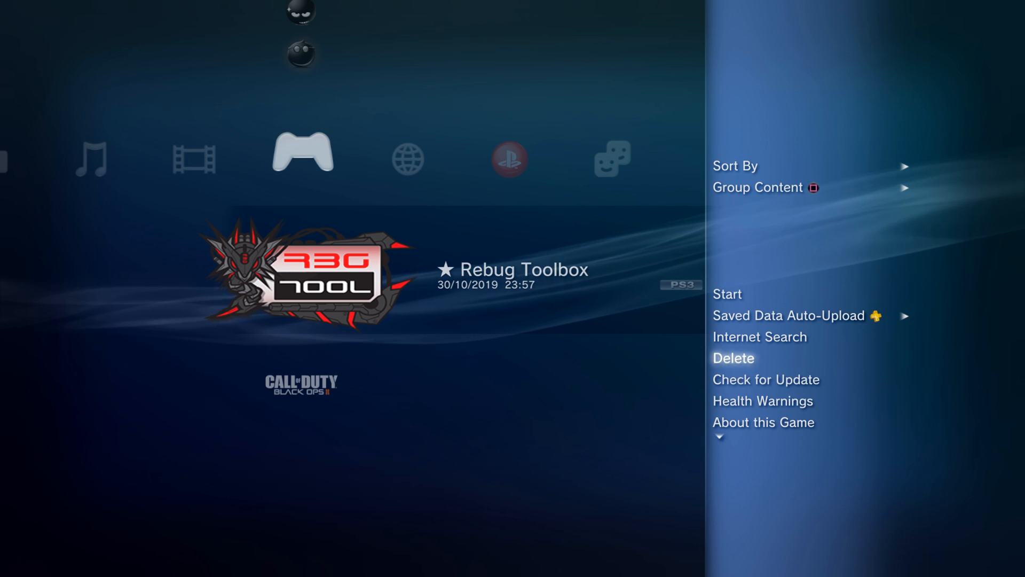
left_click(732, 358)
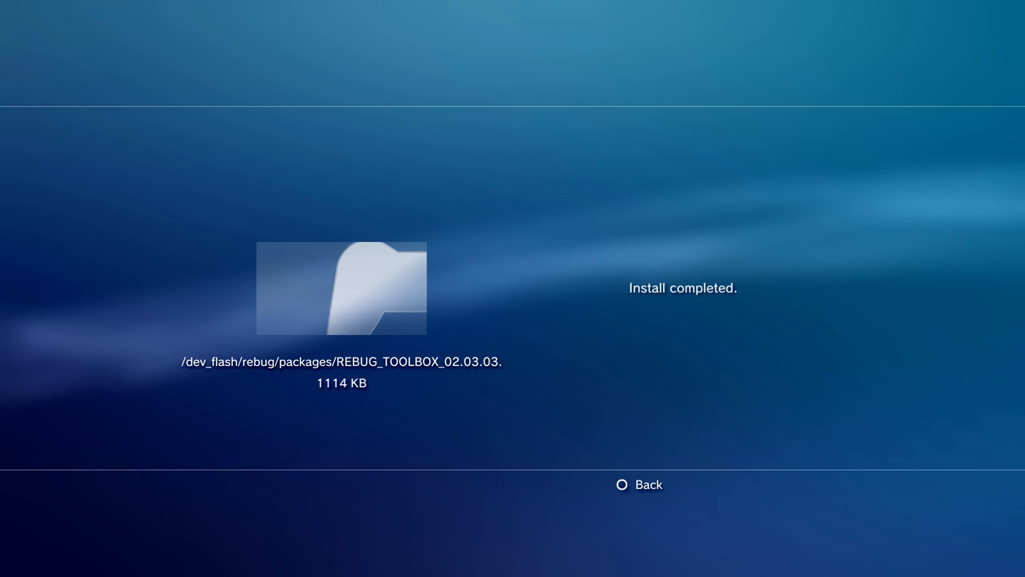
Step: Install REBUG_TOOLBOX_02.03.03 from Package Manager and launch the new toolbox
left_click(621, 485)
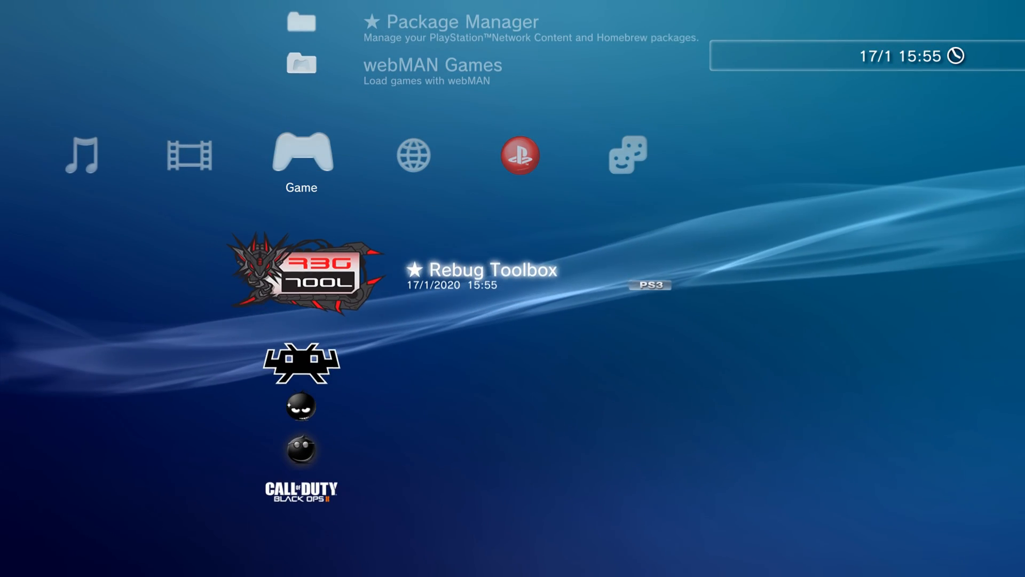
key("triangle")
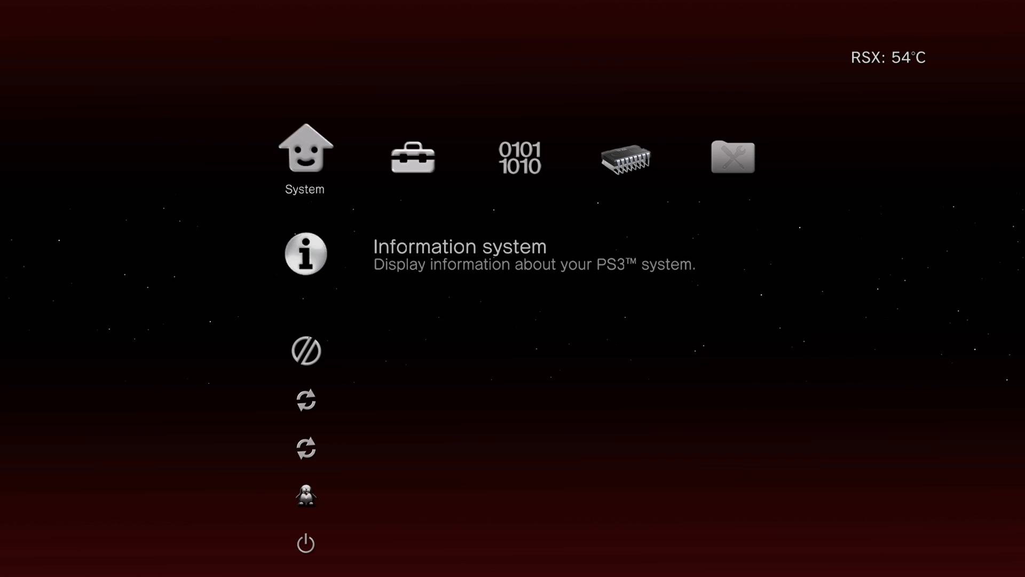
Step: Restart the PS3 from the System column using the Full (On/Off Cycle) option
key("Left")
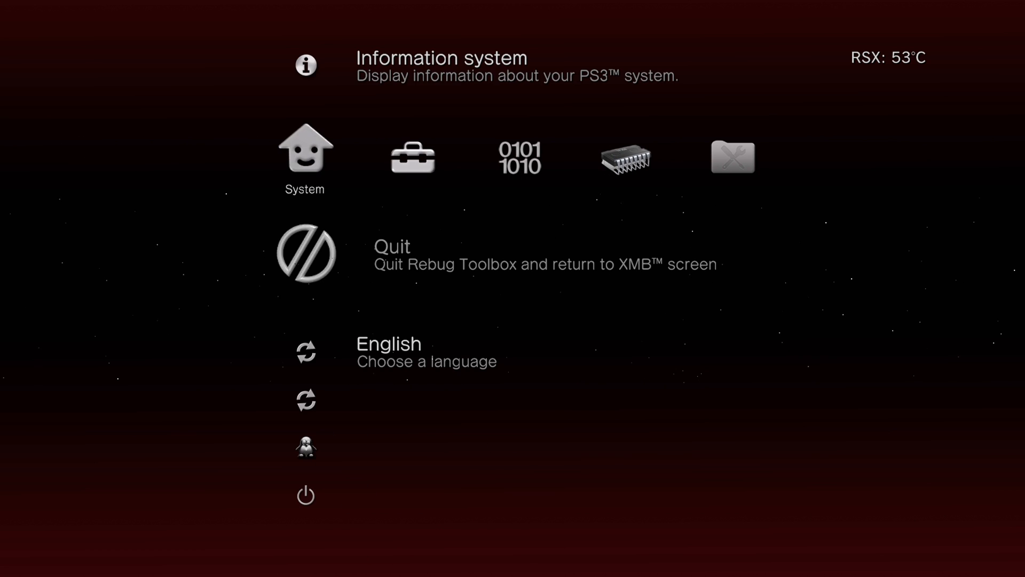
scroll("down", 3)
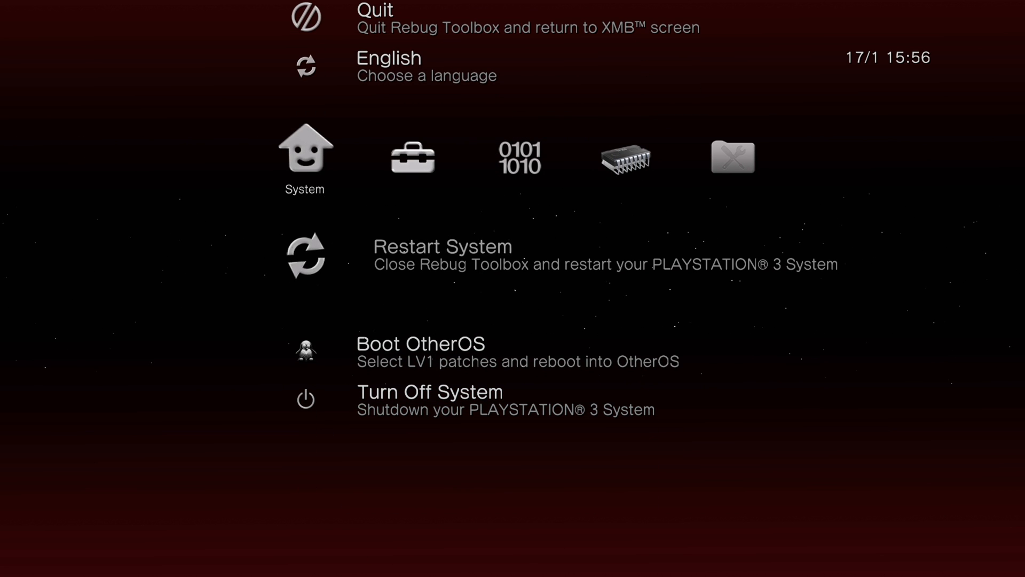
left_click(442, 247)
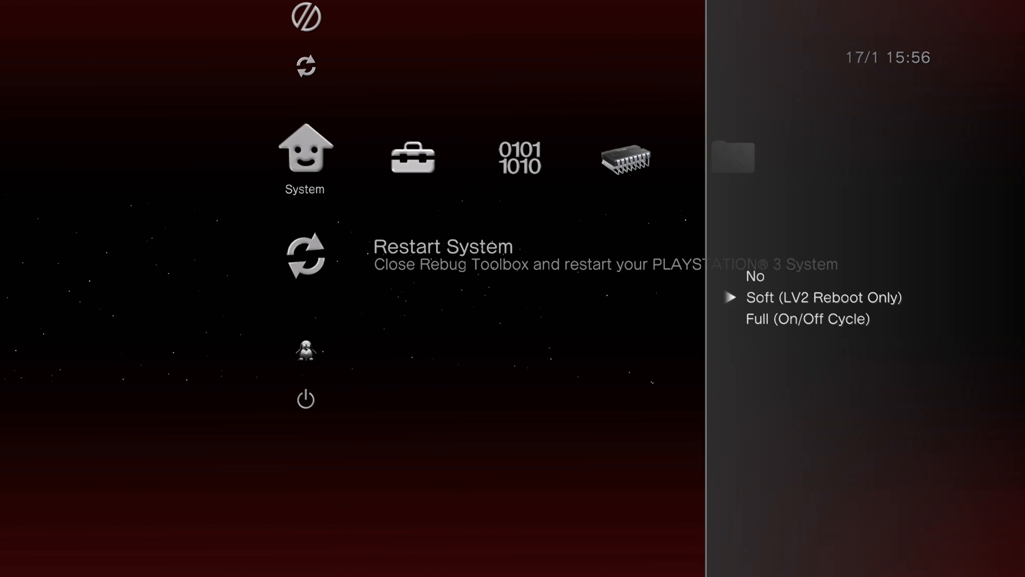
key("Down")
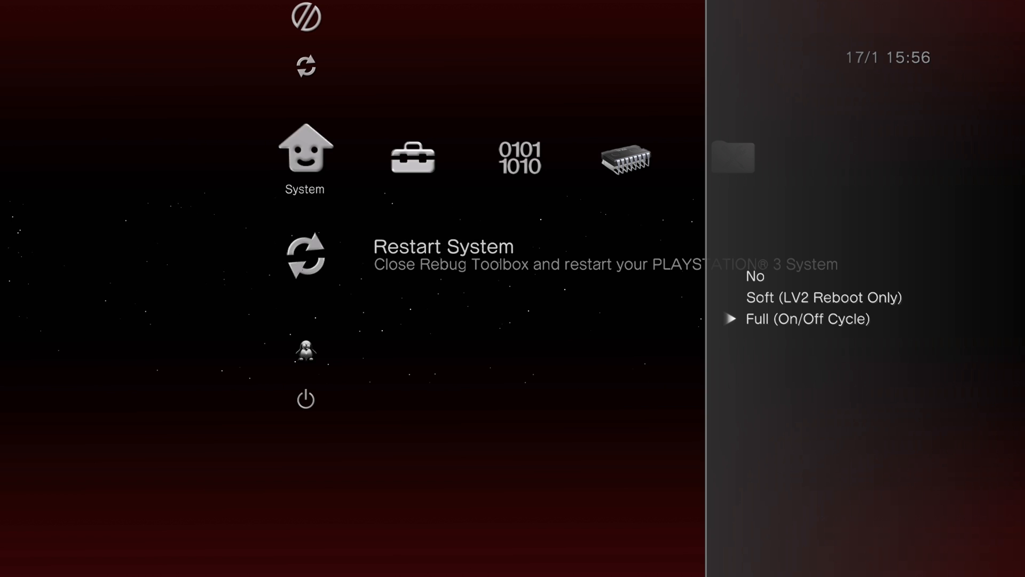
left_click(807, 319)
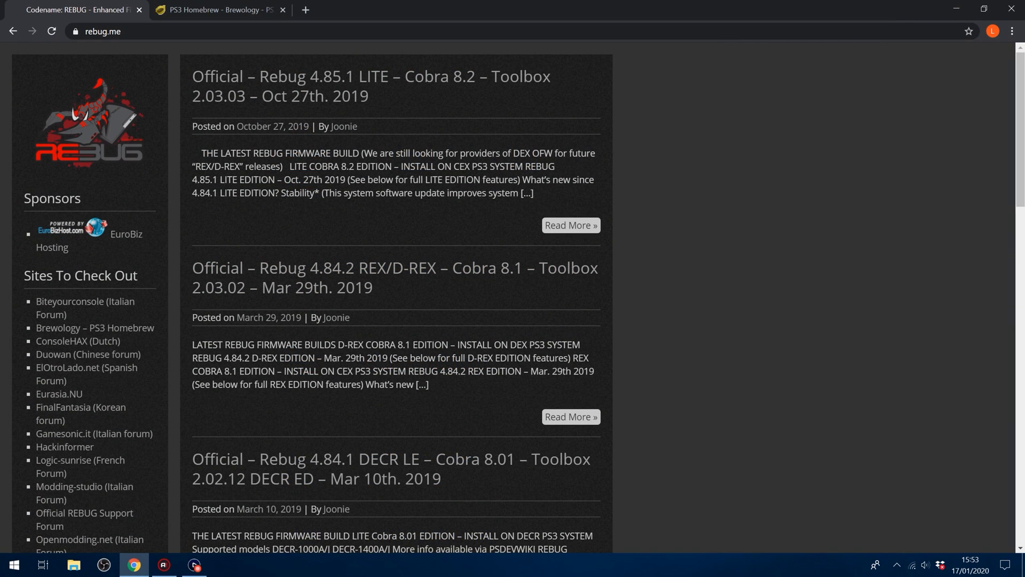
mouse_move(182, 282)
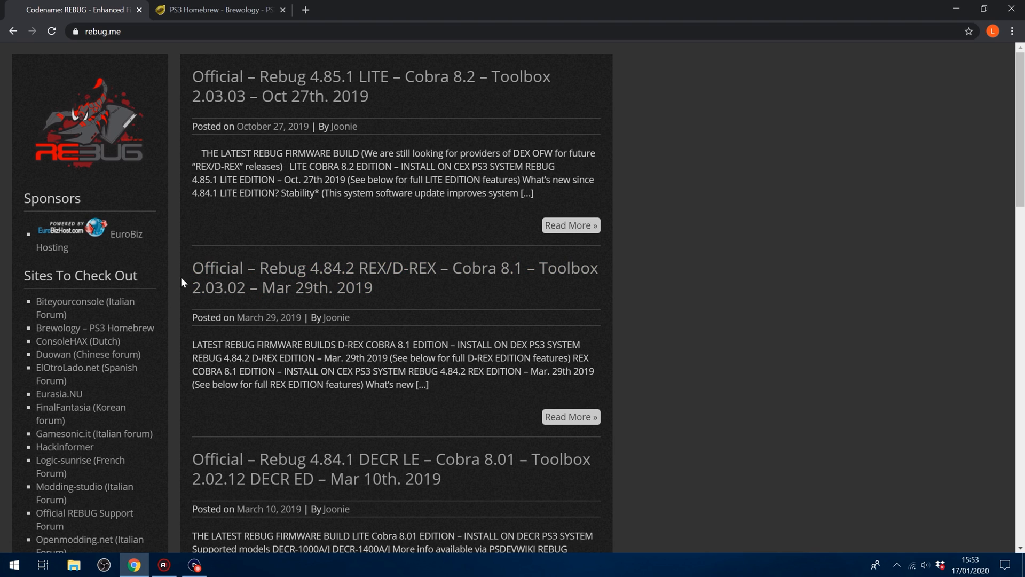
mouse_move(362, 271)
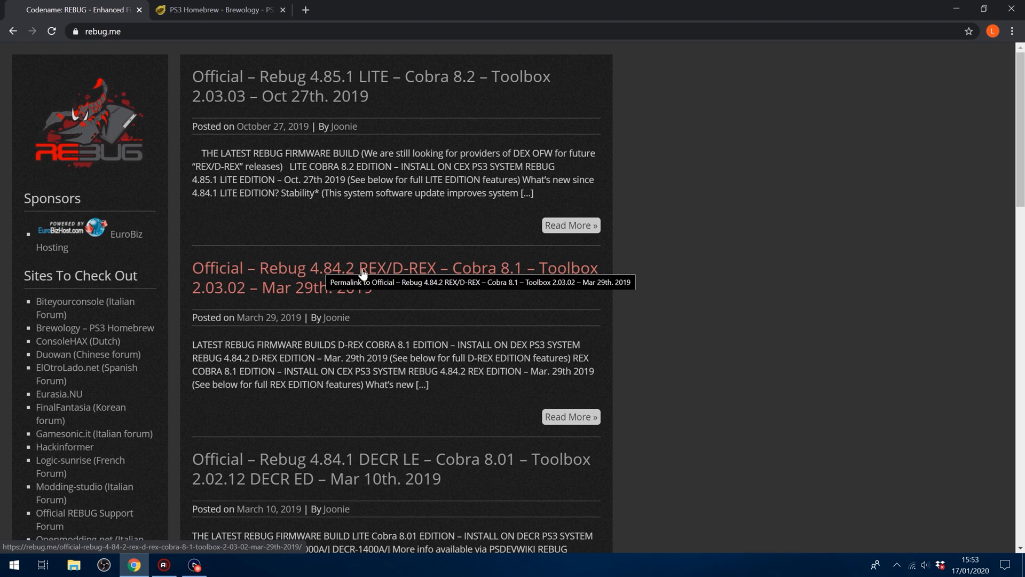
Step: Open the 'Official – Rebug 4.84.2 REX/D-REX – Cobra 8.1' post and reach its REBUG TOOLBOX section
left_click(392, 267)
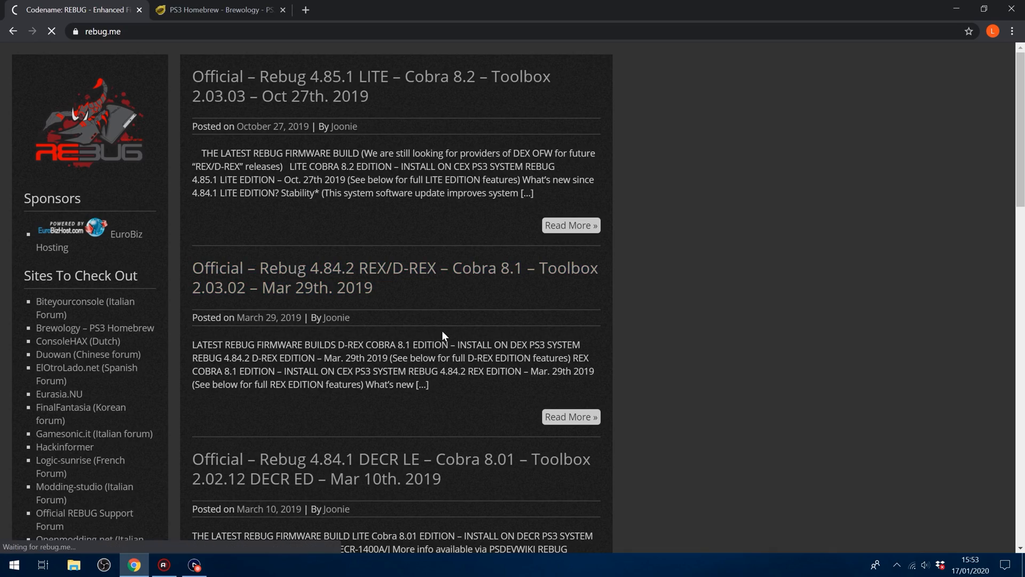
left_click(394, 278)
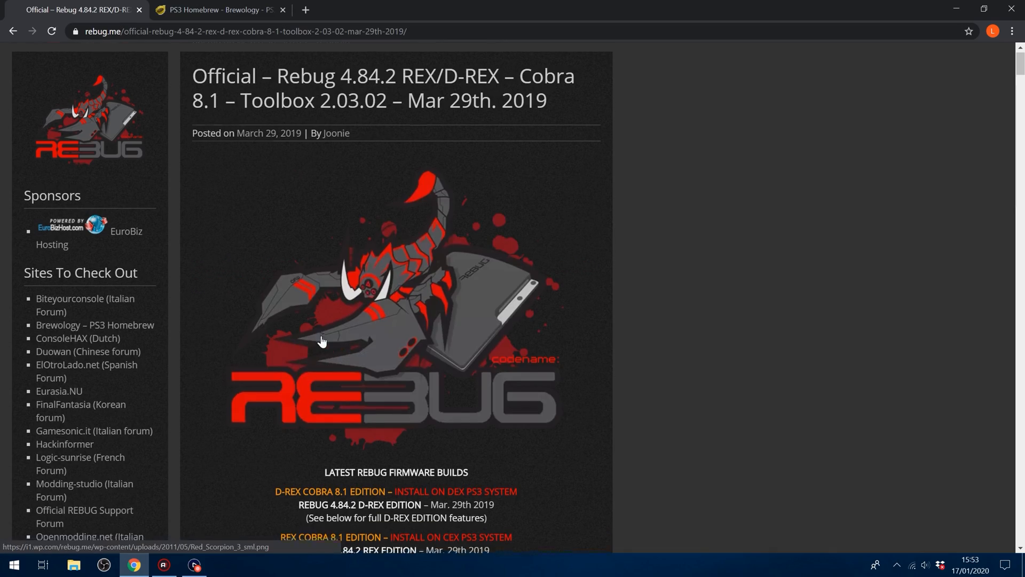
scroll("down", 3)
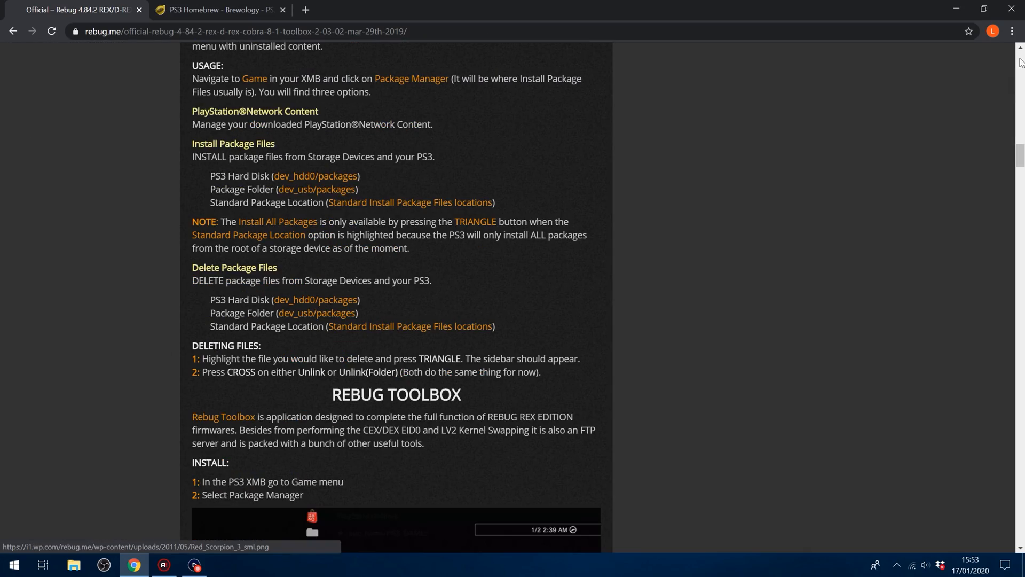
scroll("down", 3)
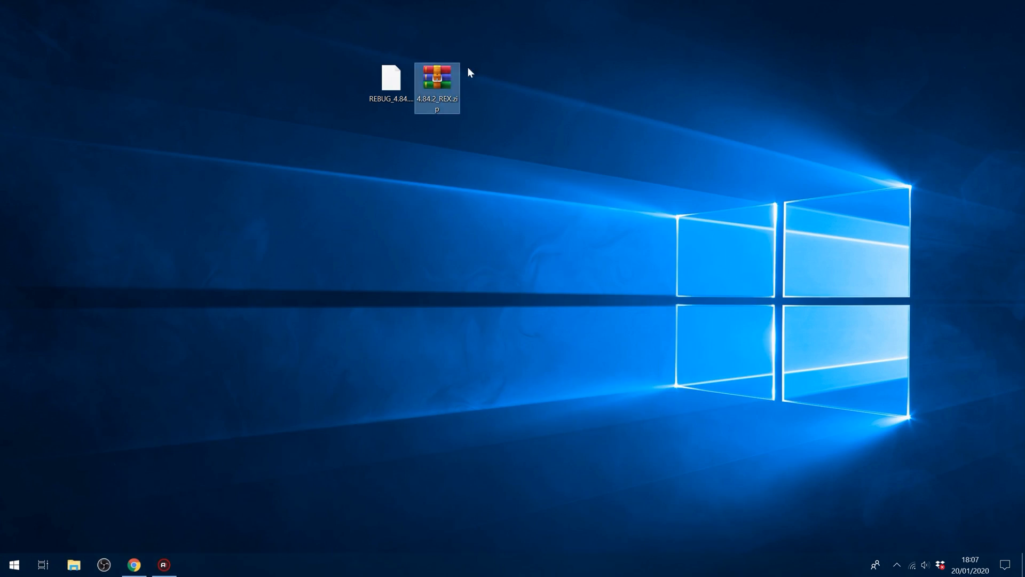
mouse_move(438, 78)
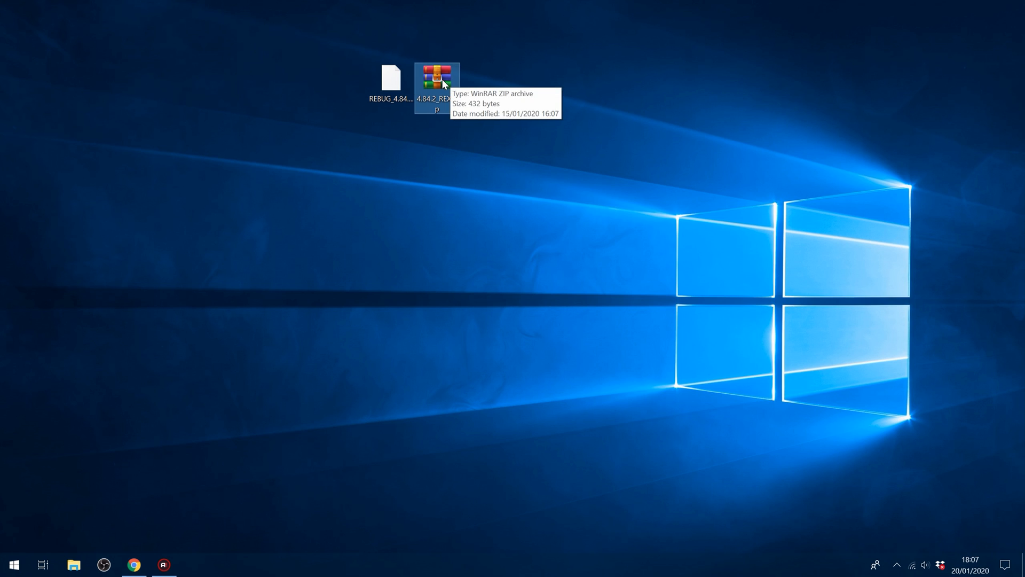
left_click(391, 77)
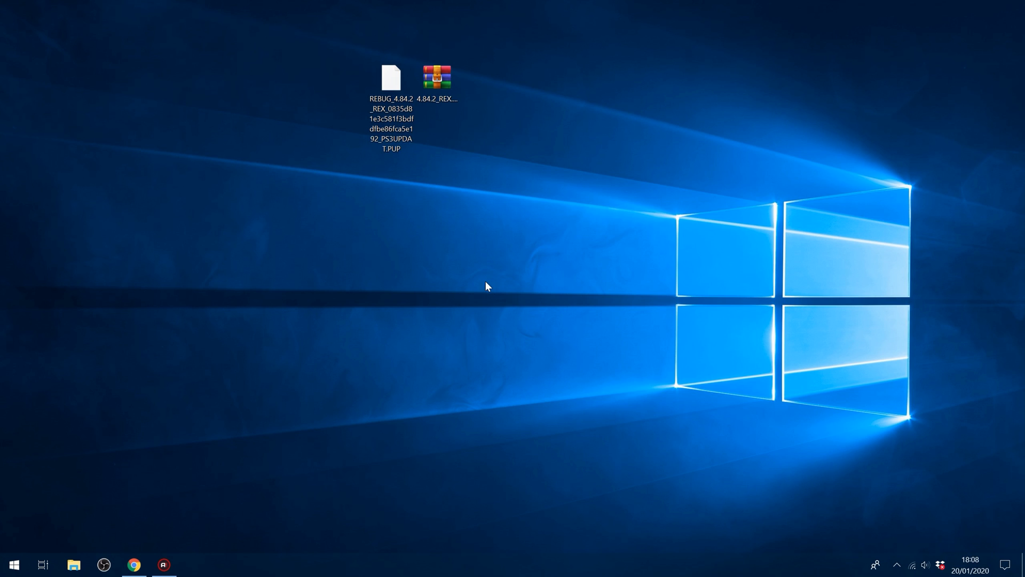
Step: Show the USB Drive (I:) properties from This PC: FAT32 with 58.5 GB free
left_click(13, 564)
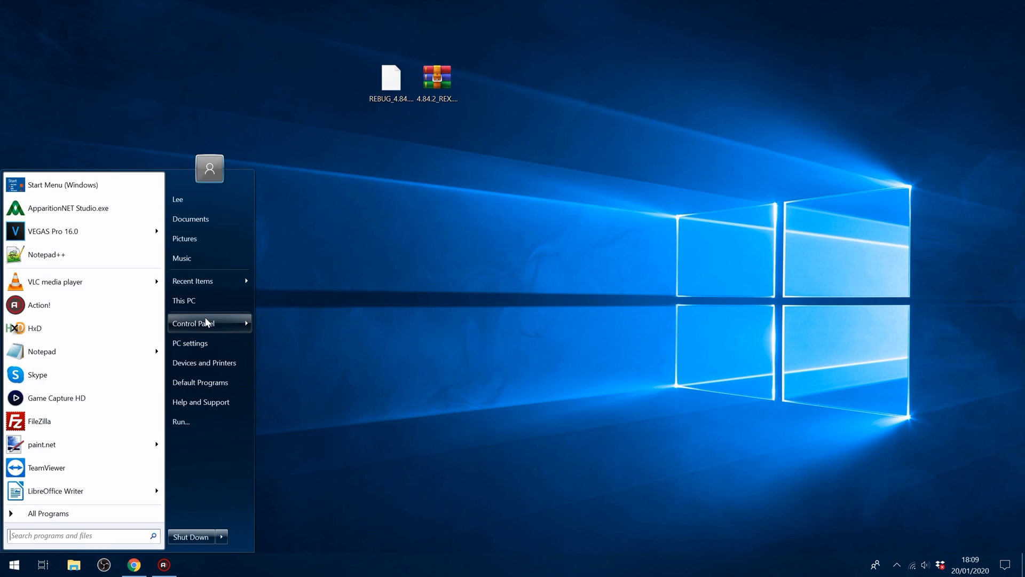
left_click(184, 300)
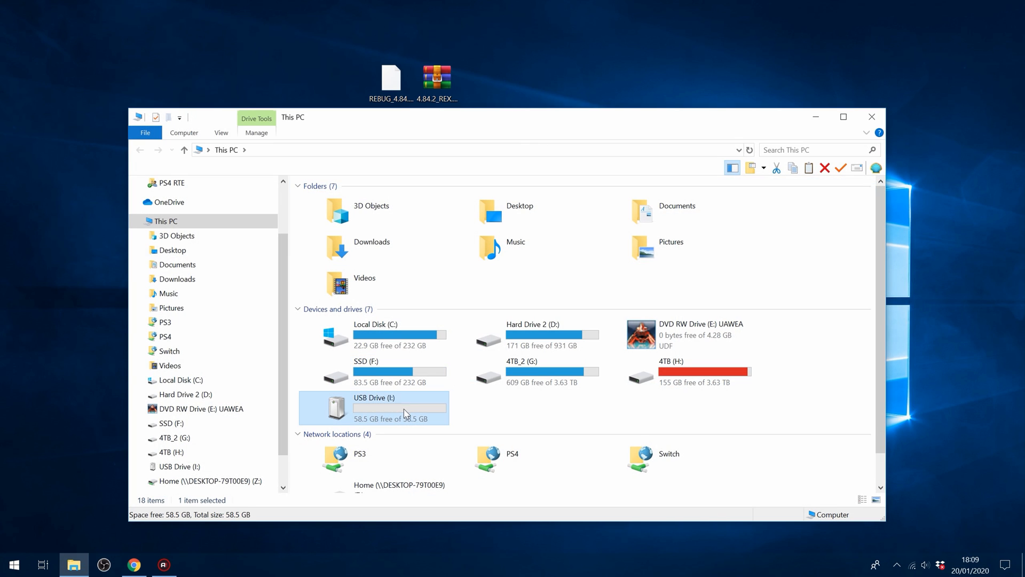
right_click(404, 407)
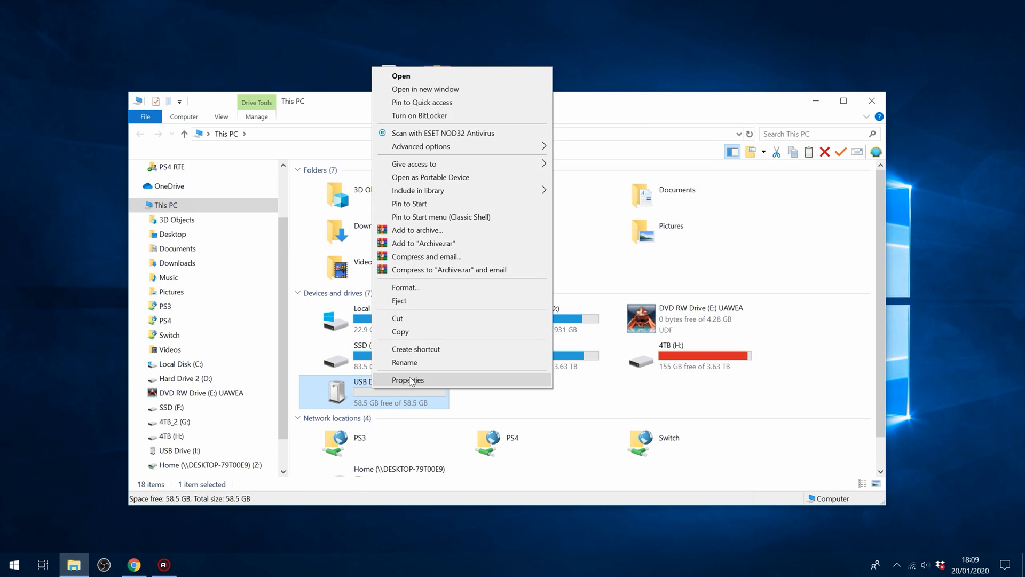
left_click(408, 380)
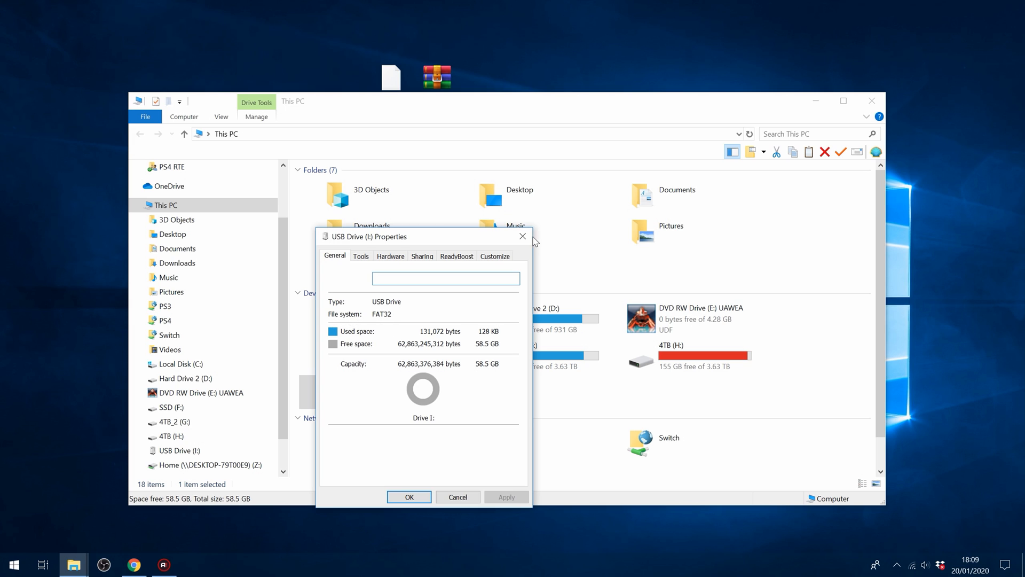
mouse_move(523, 236)
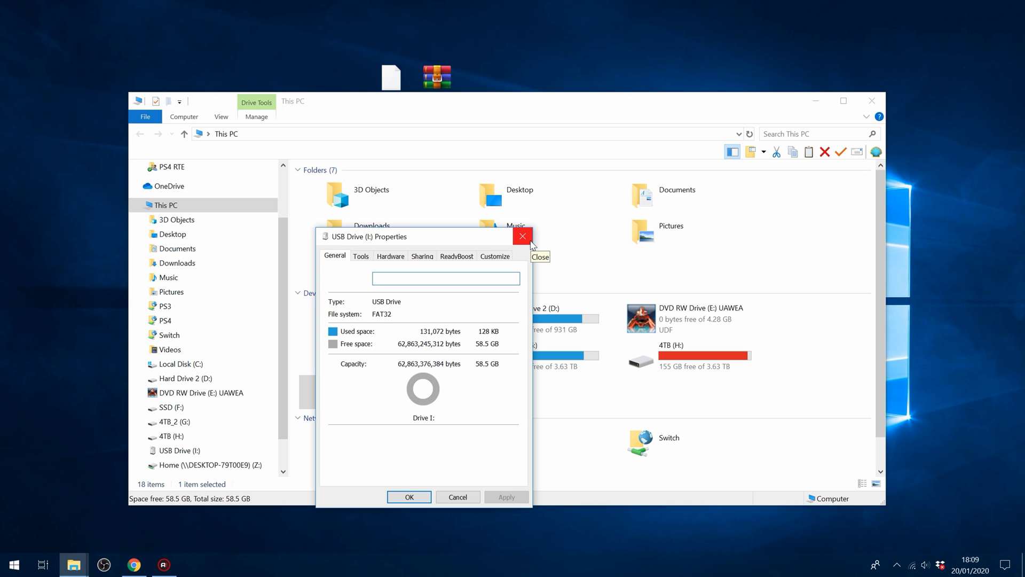
Step: Quick-format USB Drive (I:) keeping exFAT as the file system
left_click(522, 236)
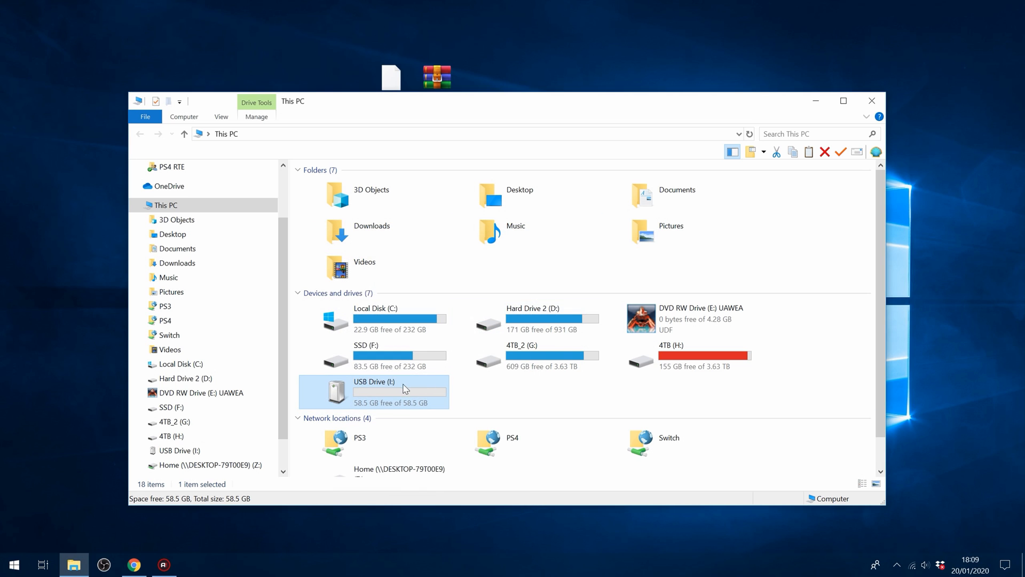
left_click(418, 293)
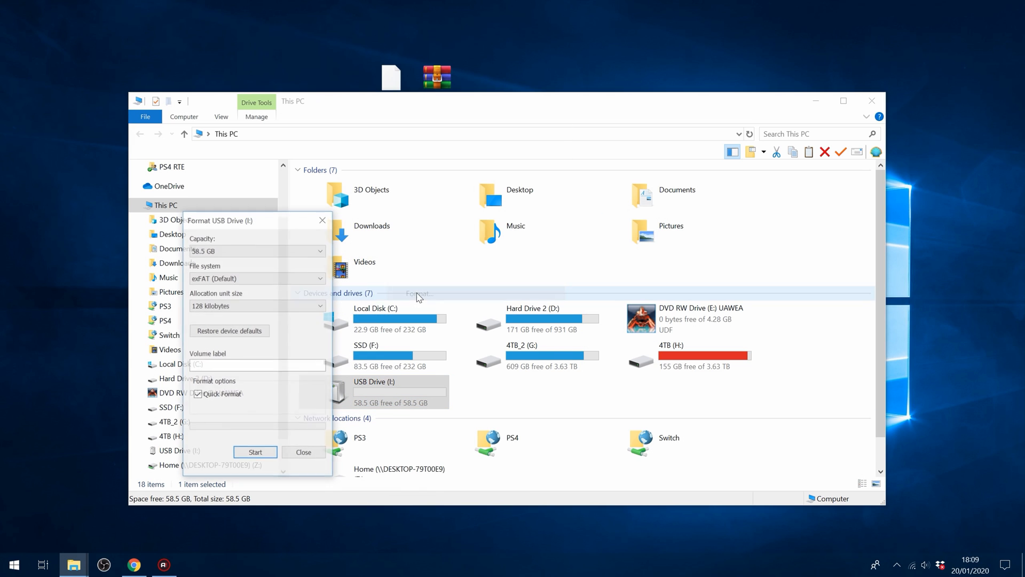
left_click(255, 277)
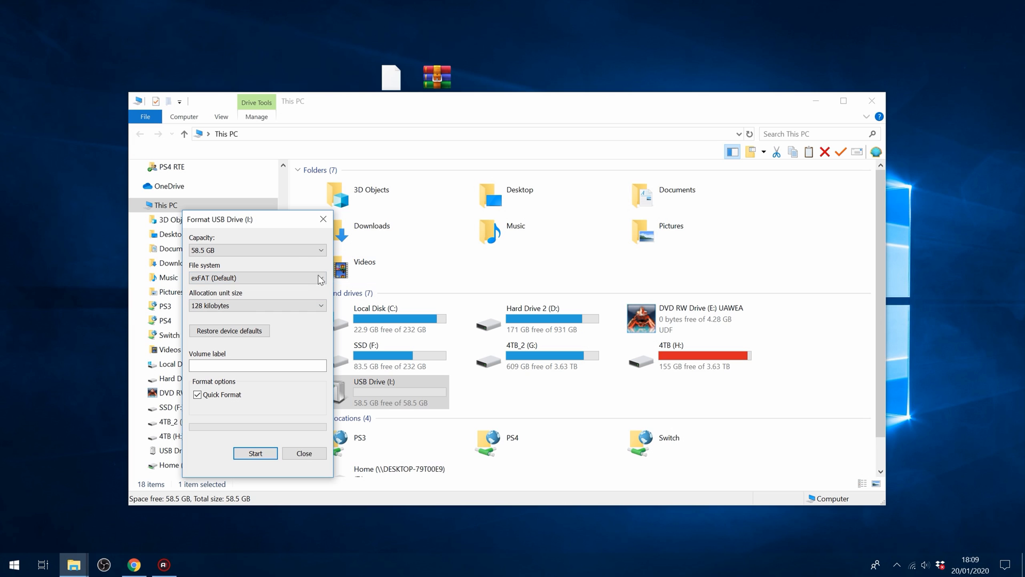
left_click(303, 453)
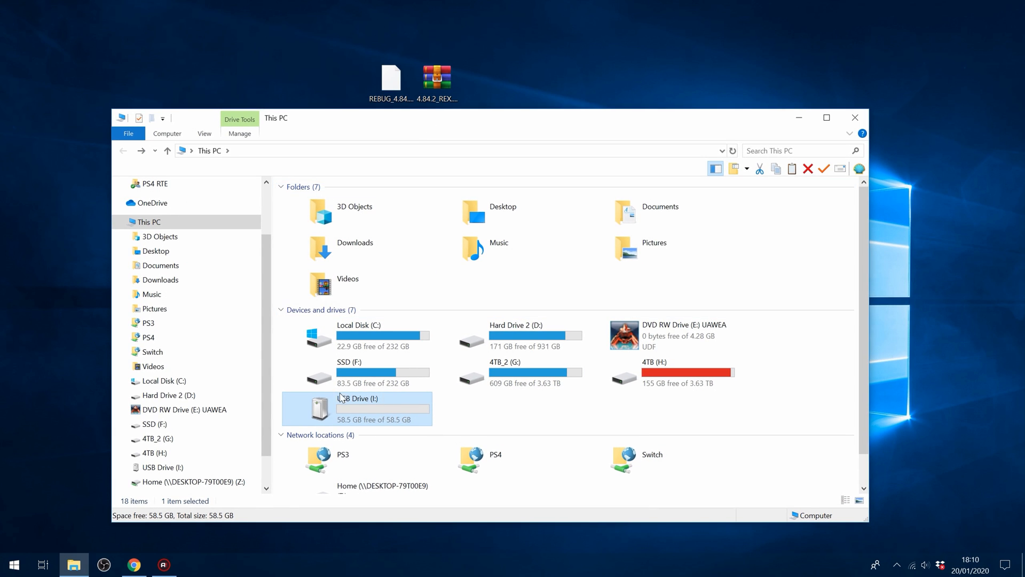
Step: Create a PS3\UPDATE folder on the USB drive and place the Rebug 4.84.2 REX PUP inside
double_click(358, 409)
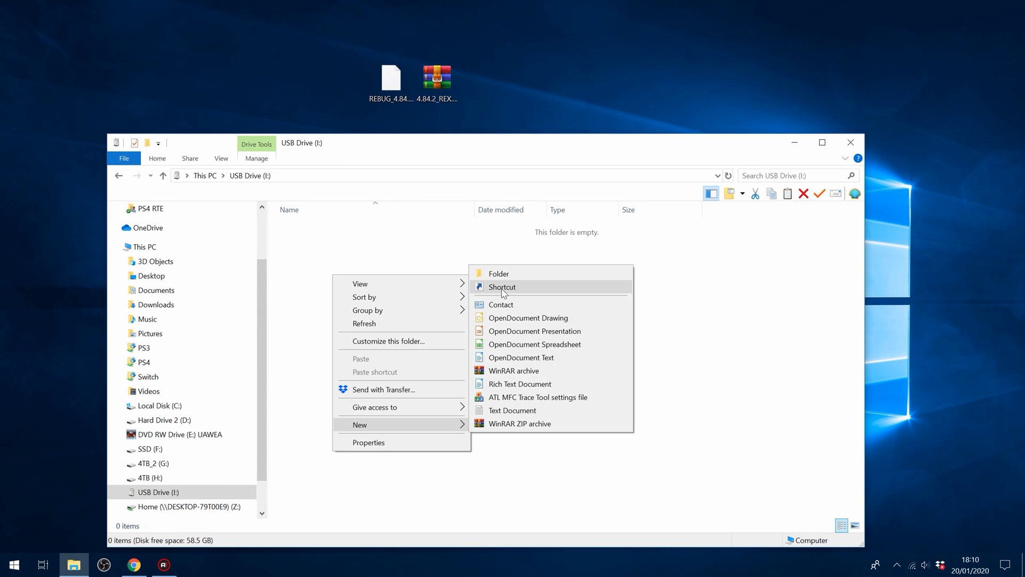
left_click(498, 274)
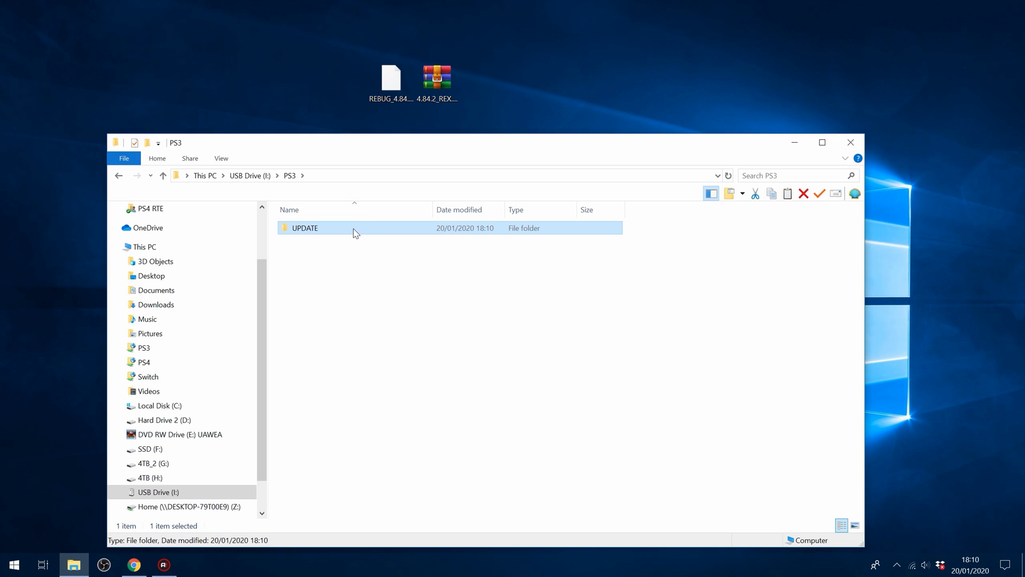
double_click(304, 228)
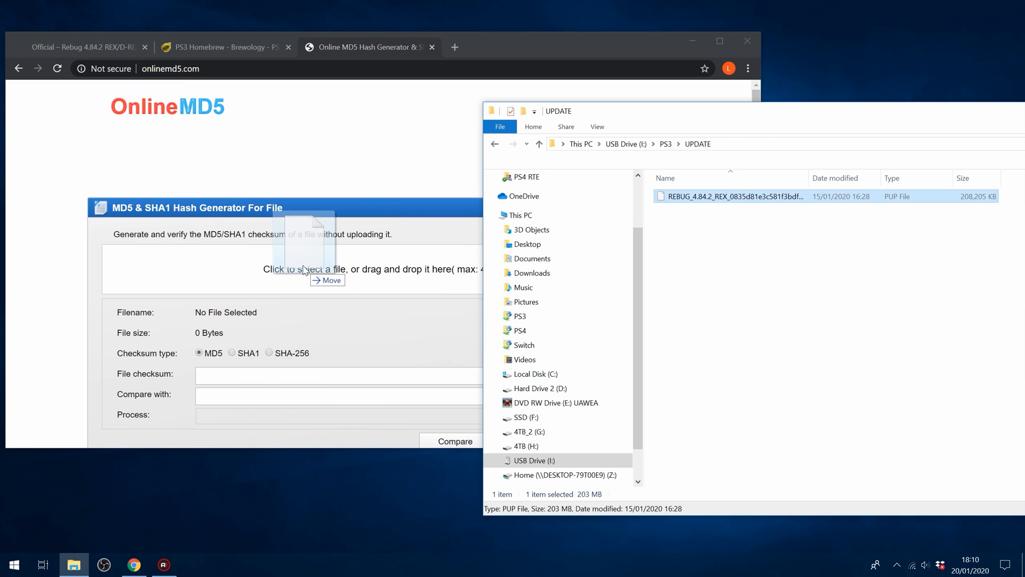
Step: Load the PUP into OnlineMD5 and compare against hash 0835D81E3C581F3BDFDFBE86FCA5E192 from its file name
left_click_drag(732, 196, 305, 269)
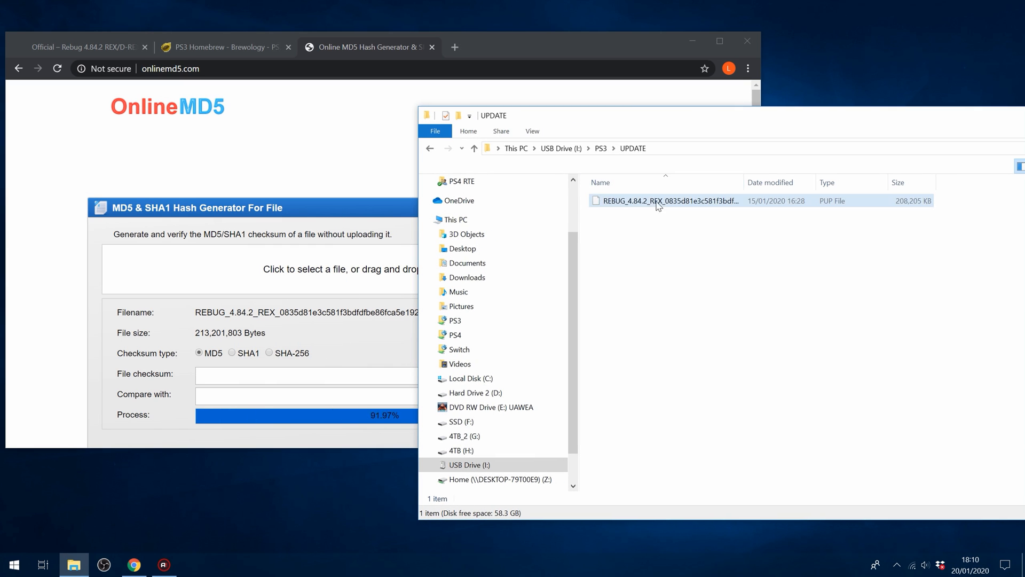
left_click(670, 201)
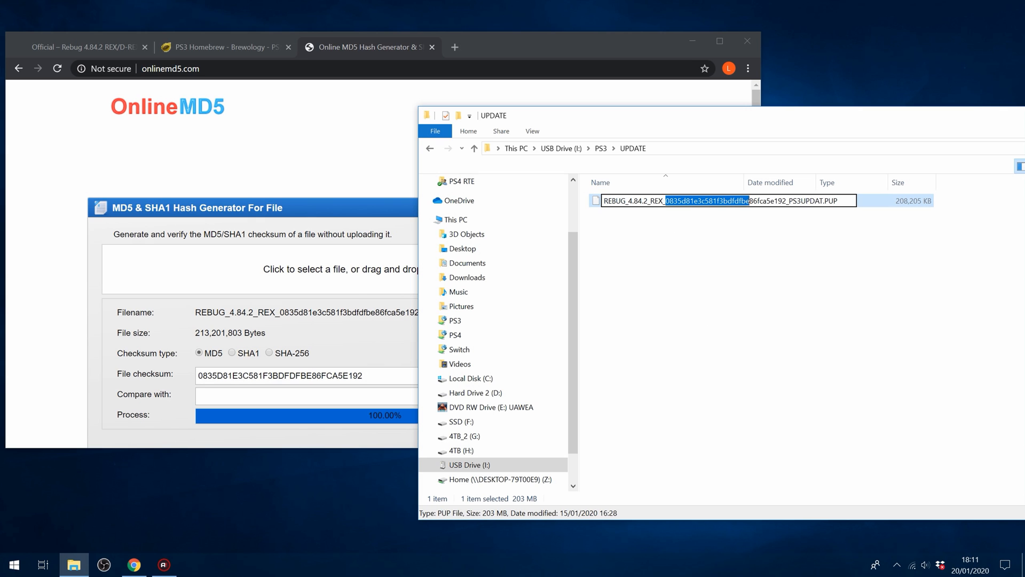
right_click(719, 201)
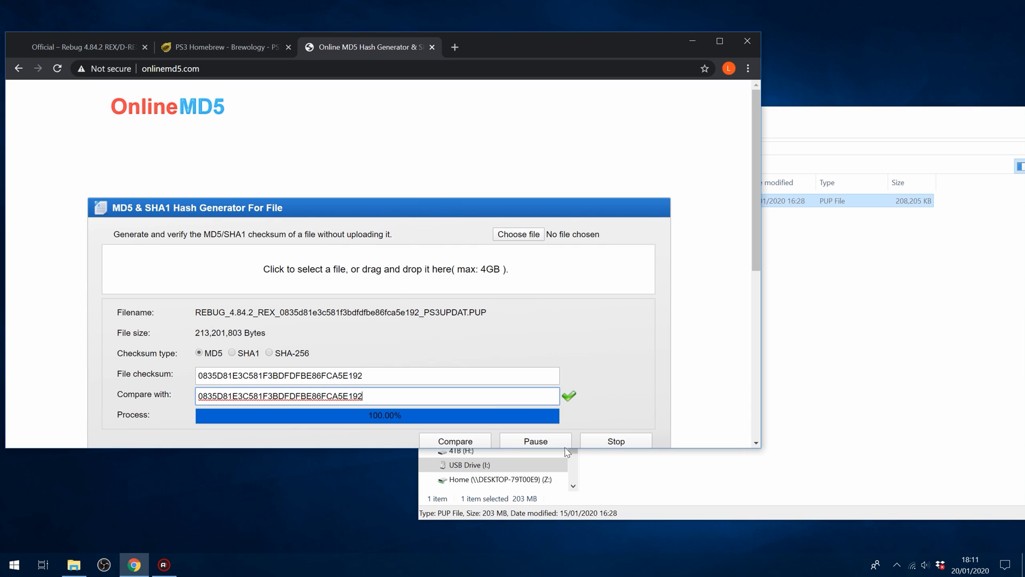
mouse_move(585, 397)
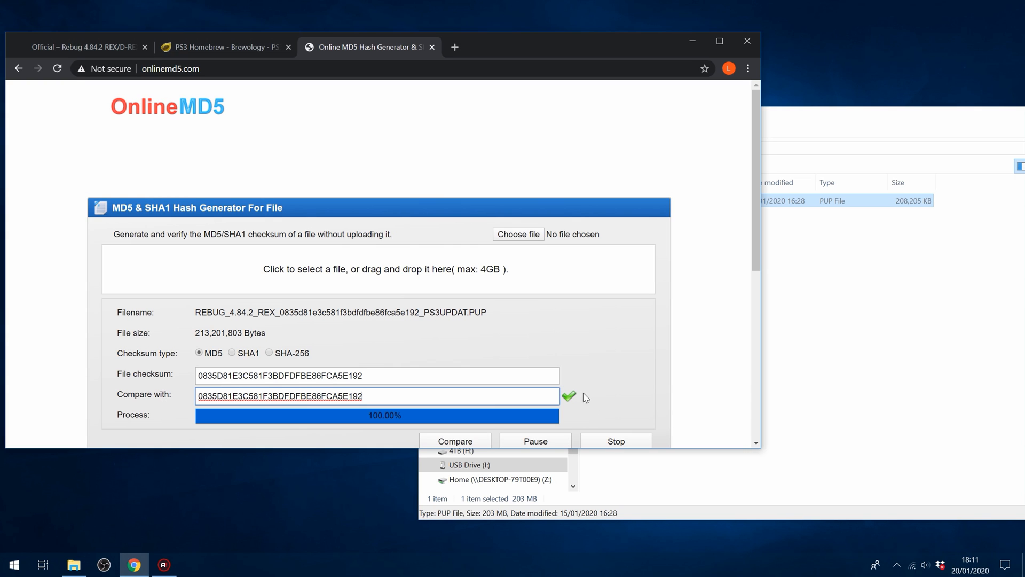
mouse_move(487, 63)
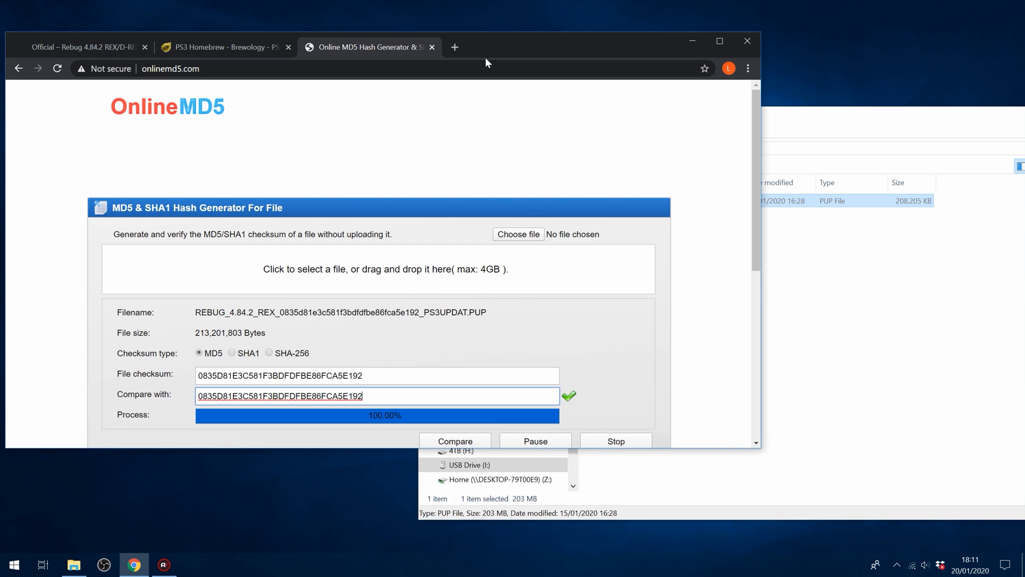
left_click(82, 45)
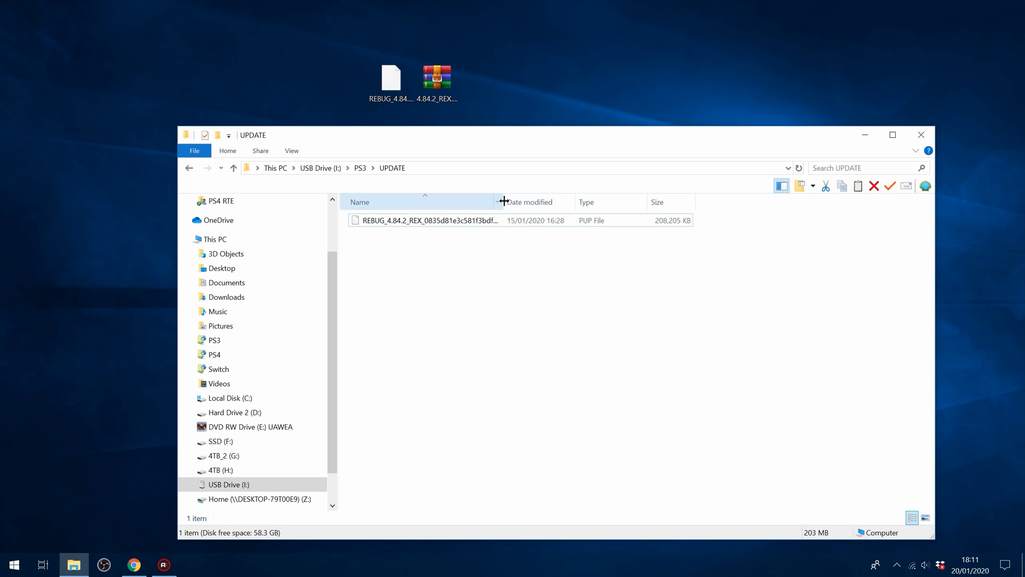
Step: Rename the REBUG PUP file in PS3\UPDATE to PS3UPDAT.PUP
right_click(430, 220)
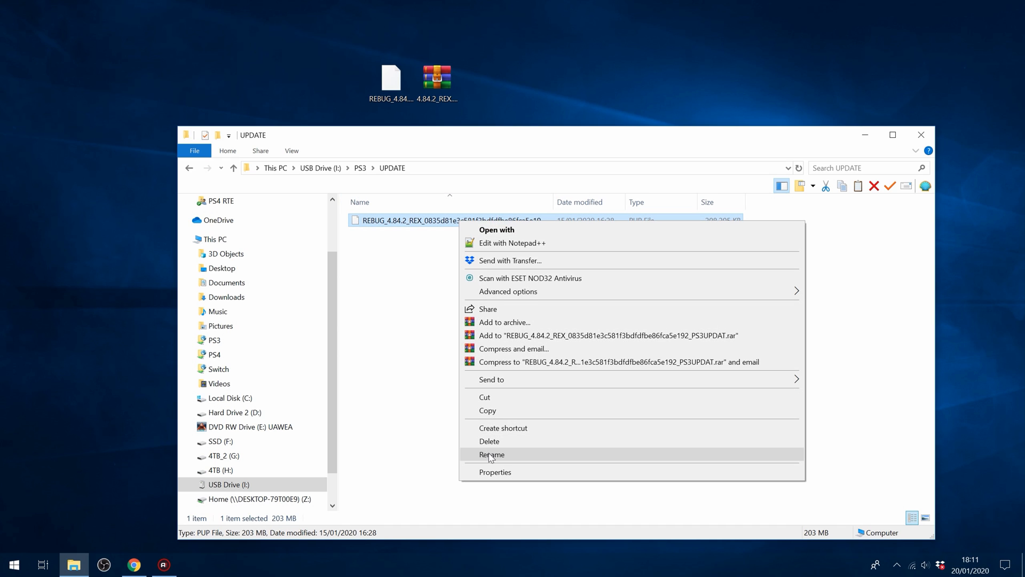
left_click(491, 455)
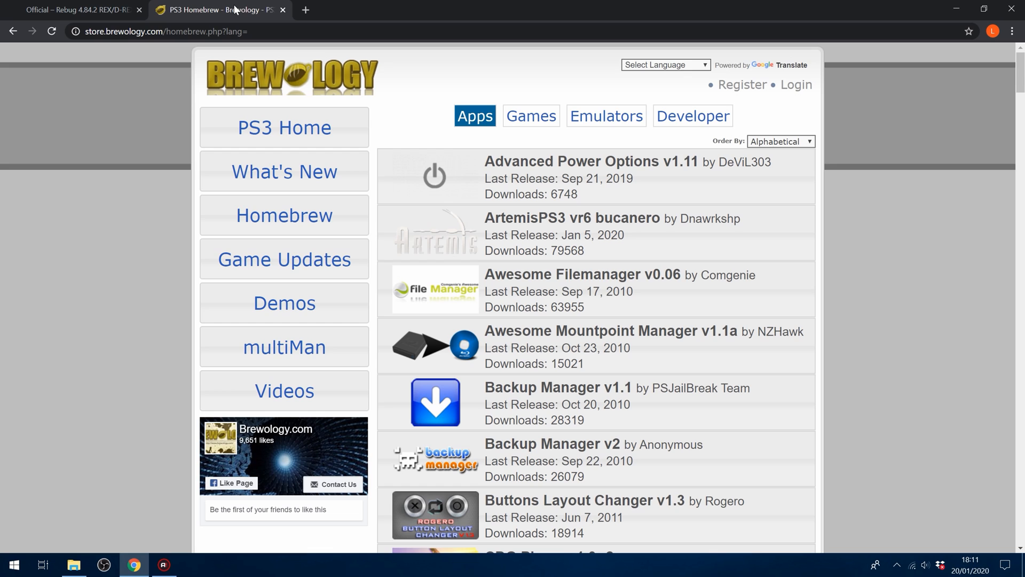
Step: Download the Habib QA Toggle package from the Brewology homebrew list
scroll("down", 3)
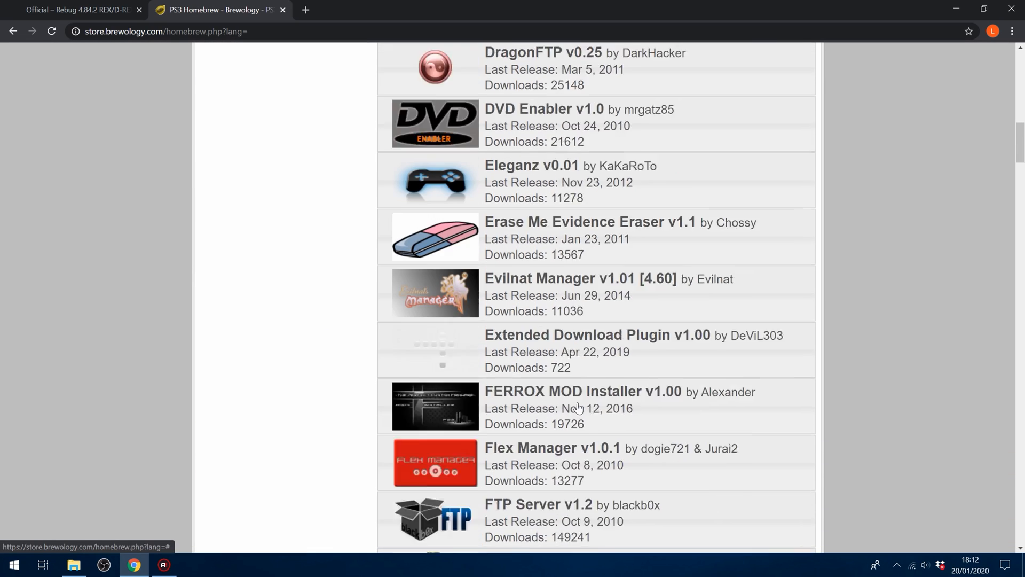
scroll("down", 3)
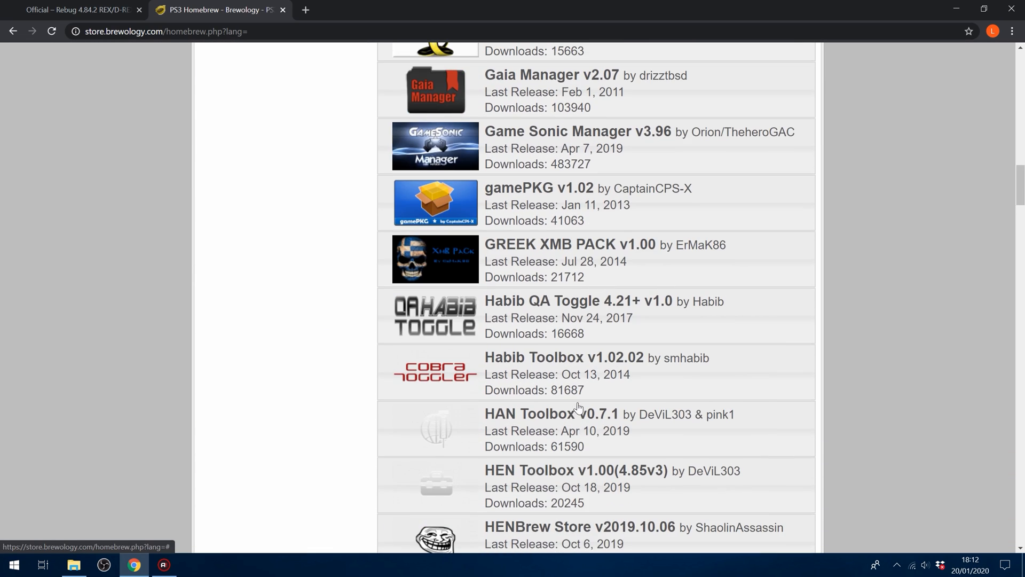
left_click(578, 301)
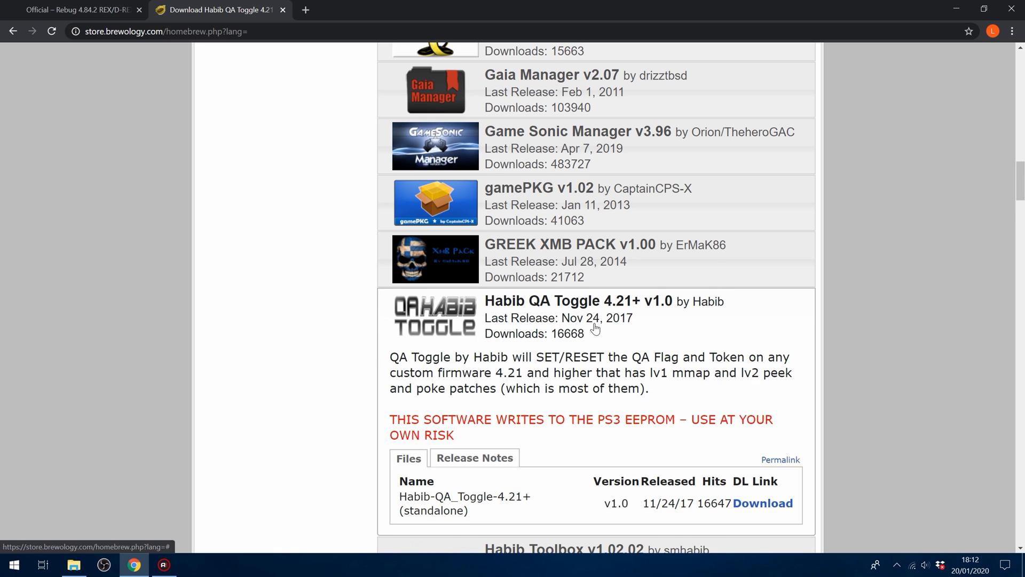
left_click(763, 503)
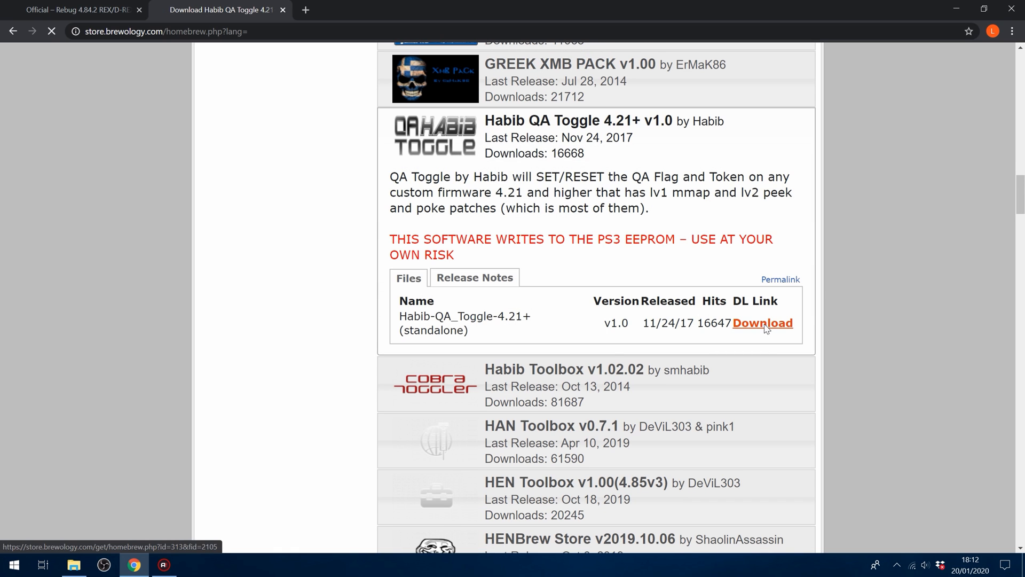
left_click(762, 323)
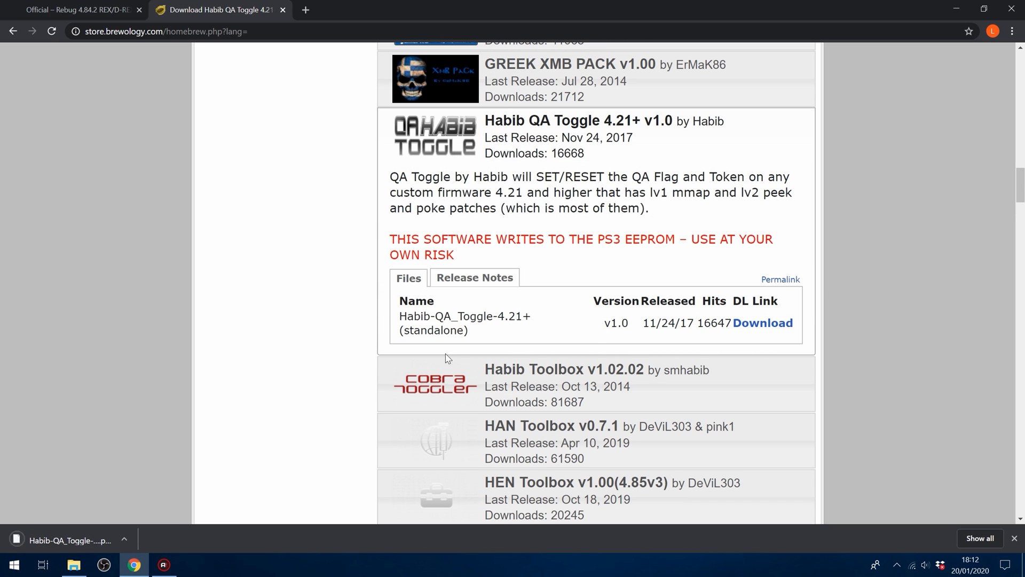
mouse_move(286, 451)
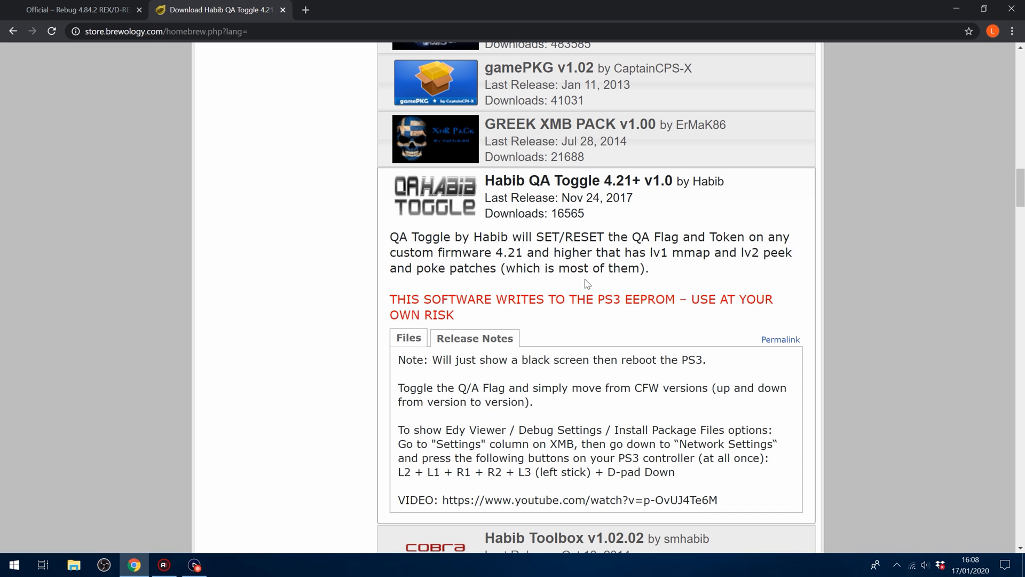
Step: Download SEN Enabler version 6.2.3 from its Brewology entry
scroll("up", 3)
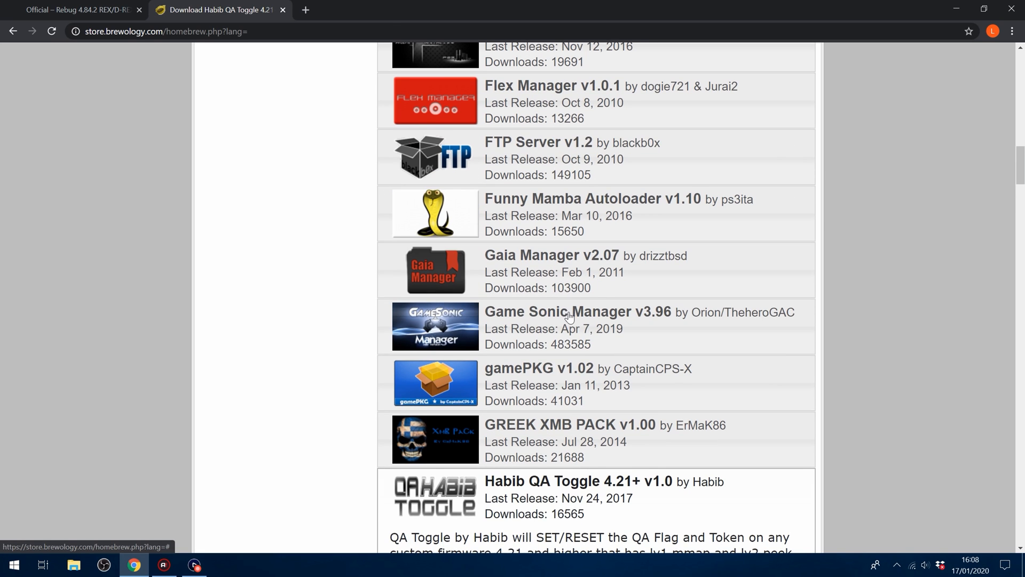
scroll("down", 3)
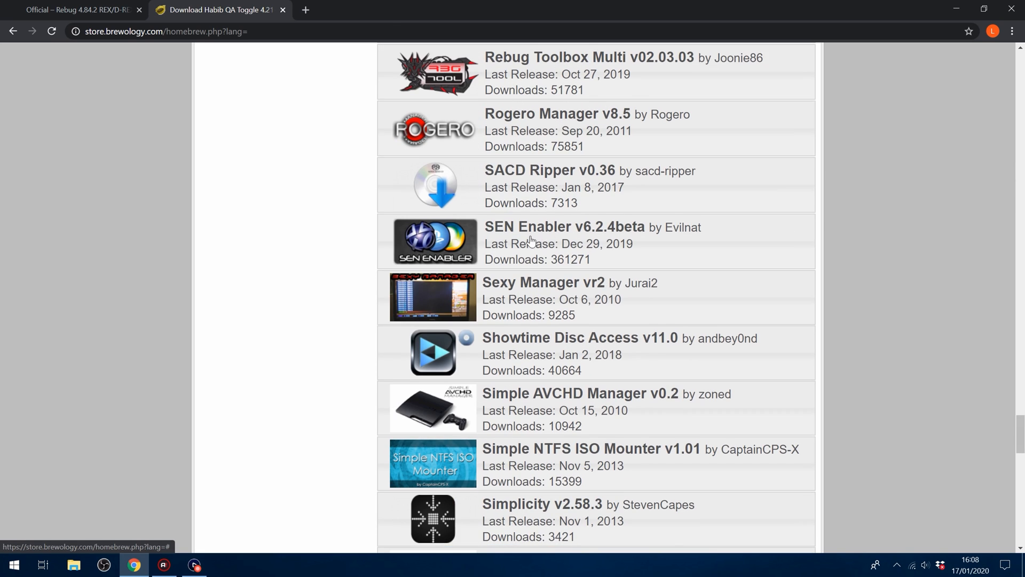
left_click(564, 227)
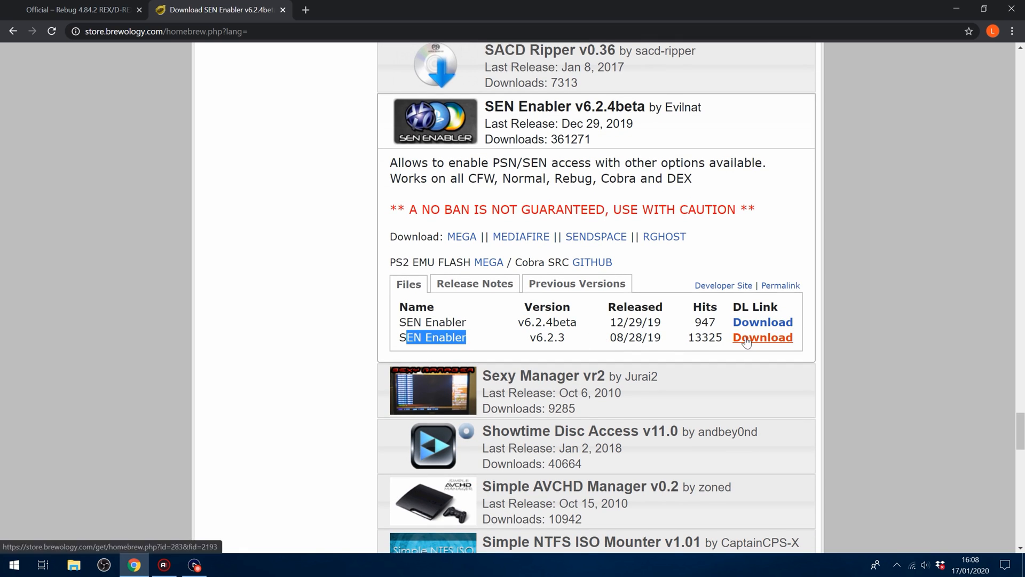
left_click(762, 337)
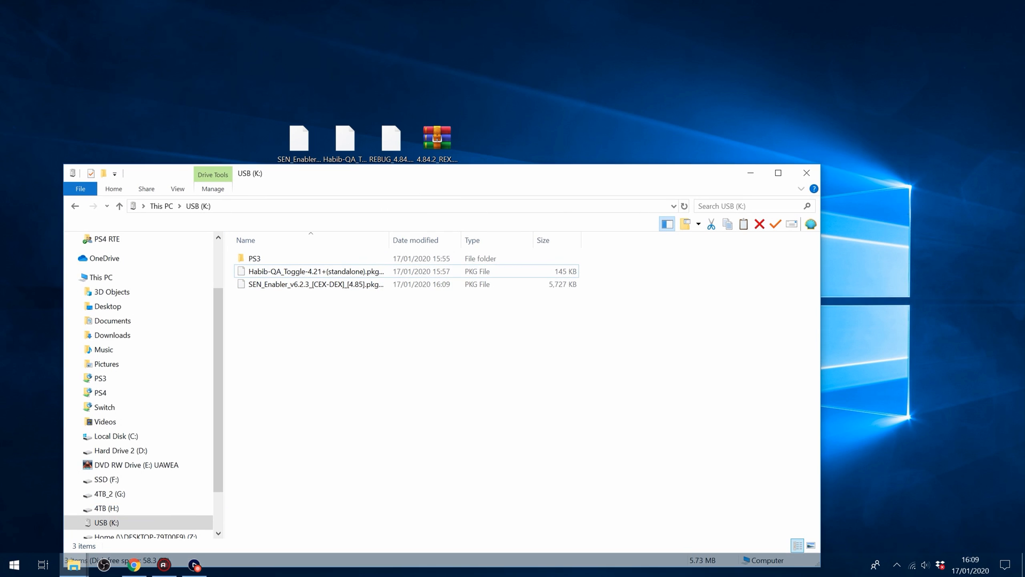
Step: Copy the Habib QA Toggle and SEN Enabler .pkg files to the USB drive root beside the PS3 folder
left_click(805, 173)
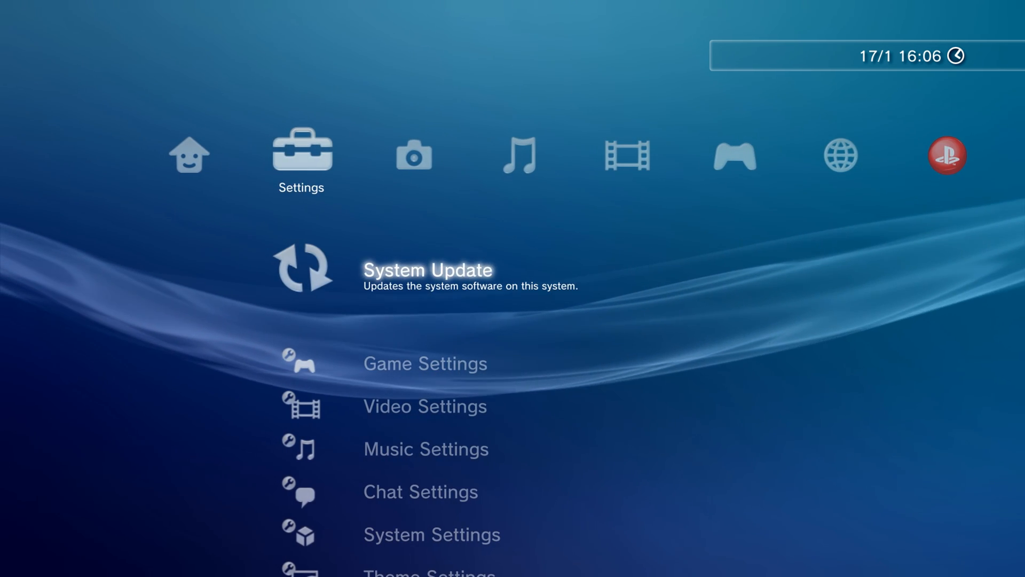
Step: Scroll through the Settings column past Edy Viewer and Game Settings toward System Update
scroll("down", 3)
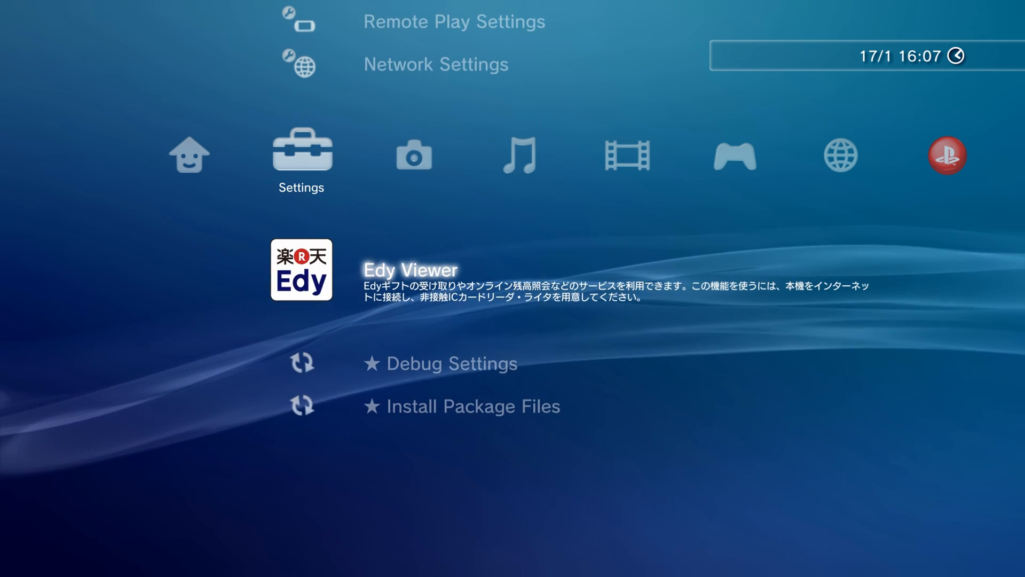
scroll("down", 3)
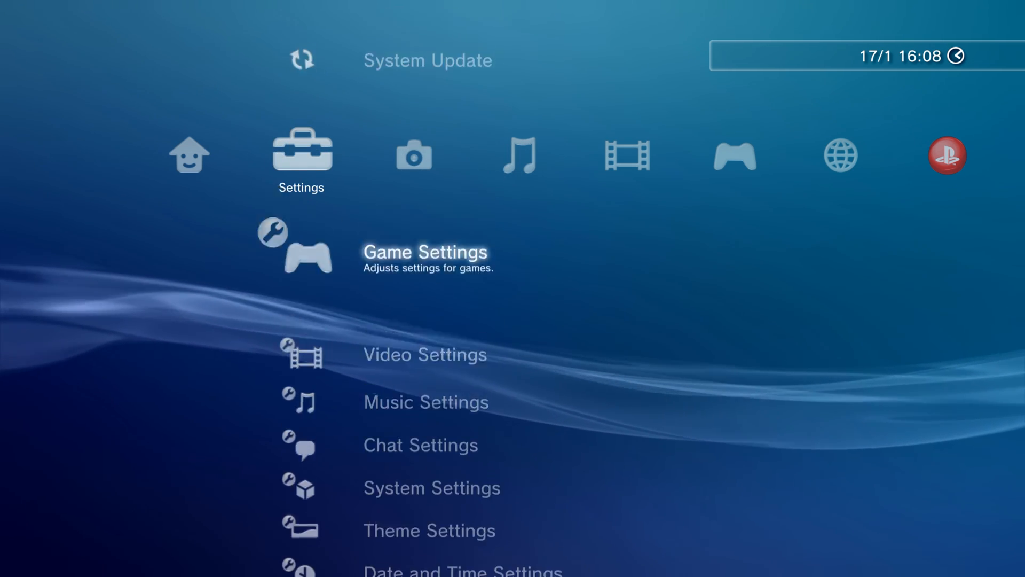
Step: Run System Update via Storage Media and accept the 4.84.2 REBUG RE update data from USB
left_click(428, 60)
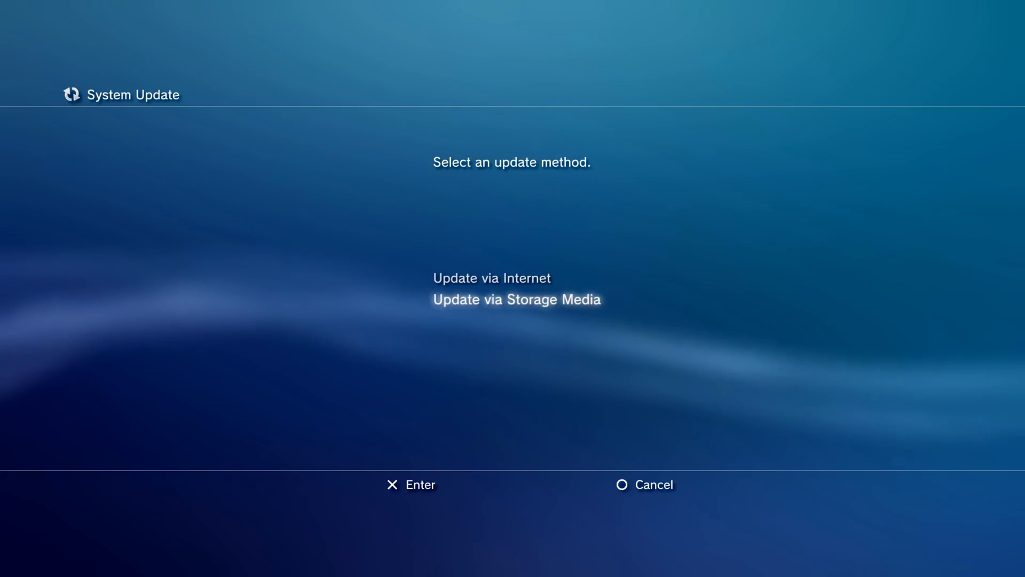
left_click(516, 299)
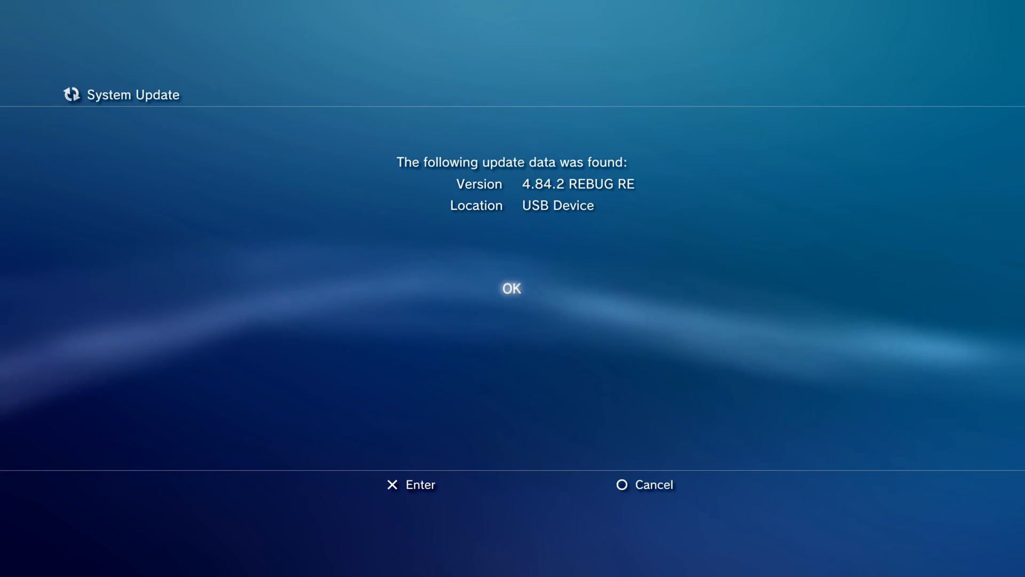
left_click(512, 288)
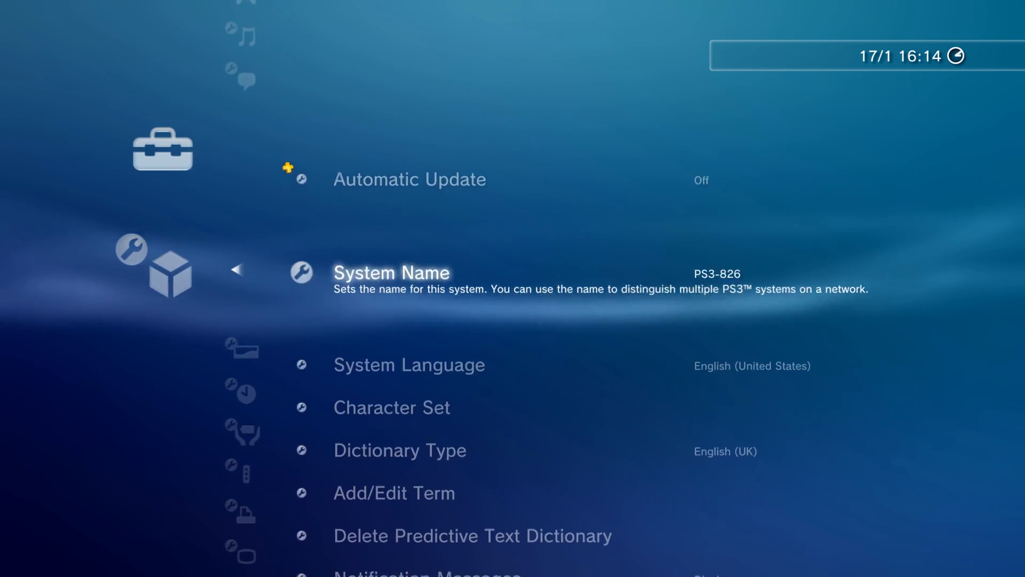
Step: Browse across the Game and Music columns, then head back toward the Users column
scroll("down", 3)
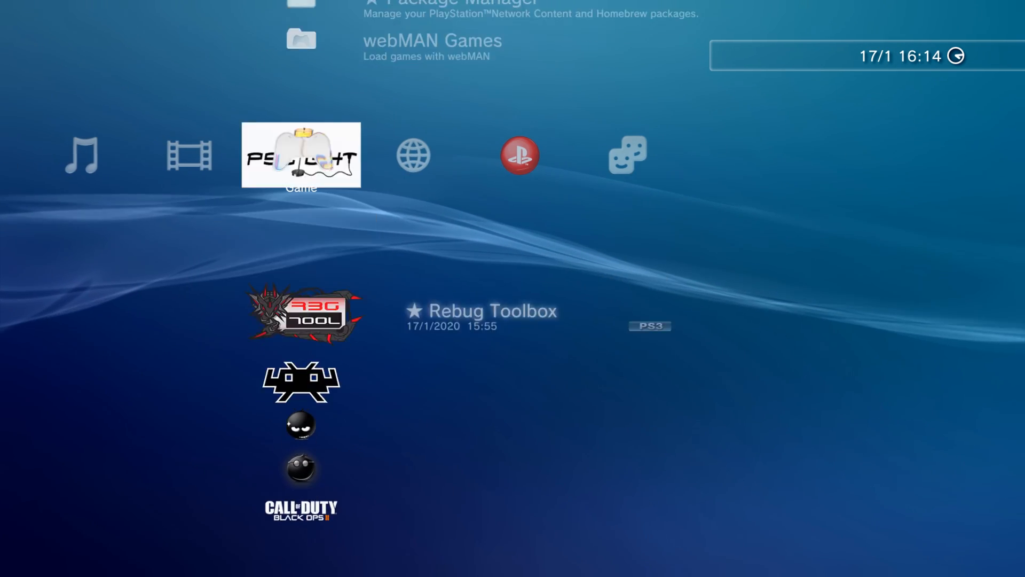
key("right")
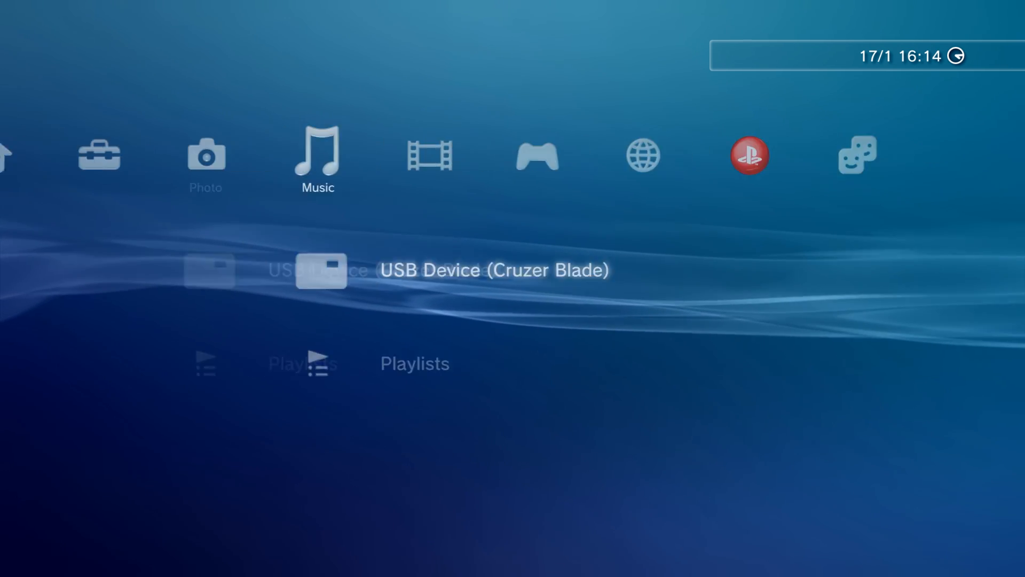
key("Right")
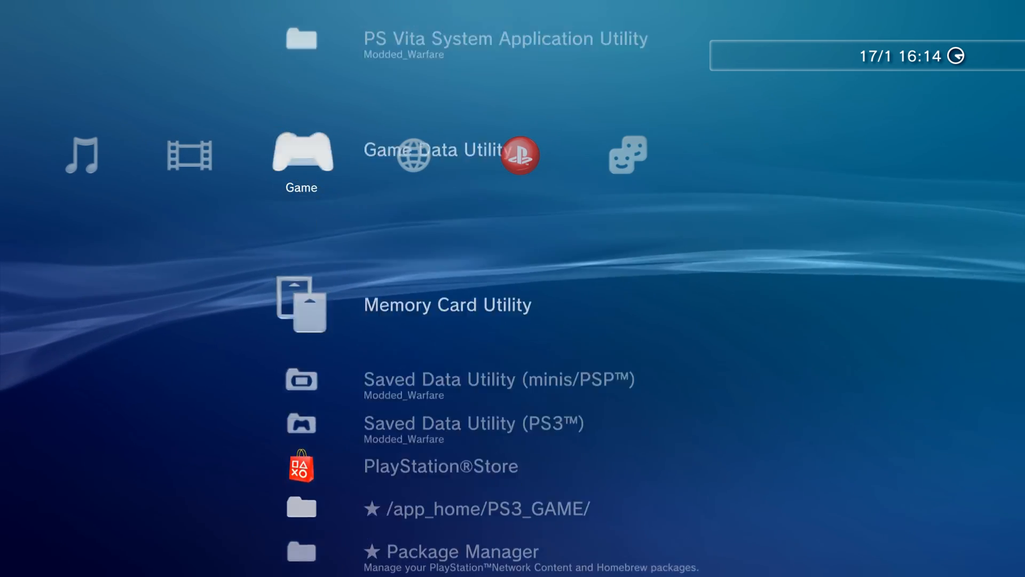
key("Left")
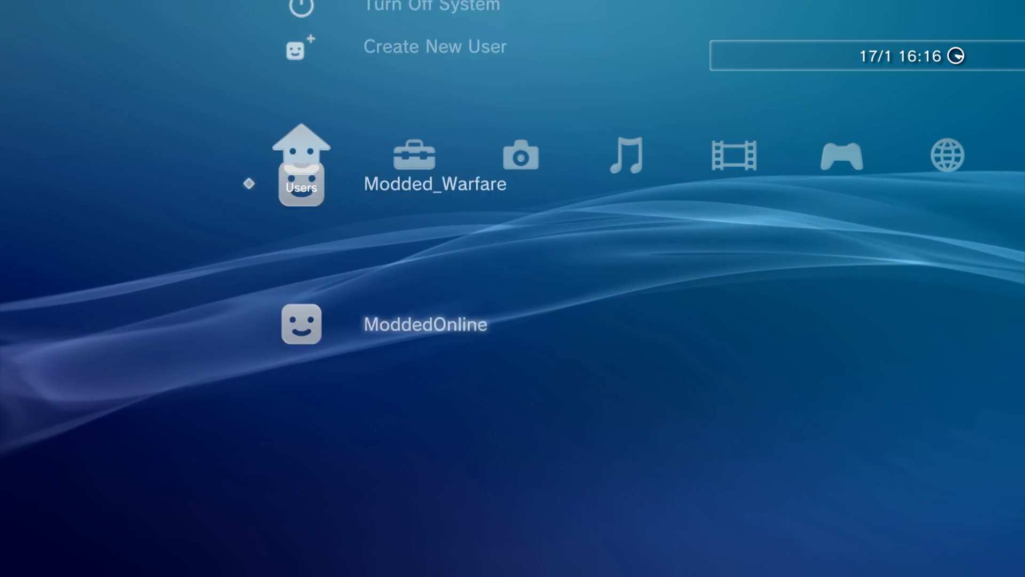
Step: Log in as the ModdedOnline user and submit a PlayStation Network sign-in attempt
left_click(301, 323)
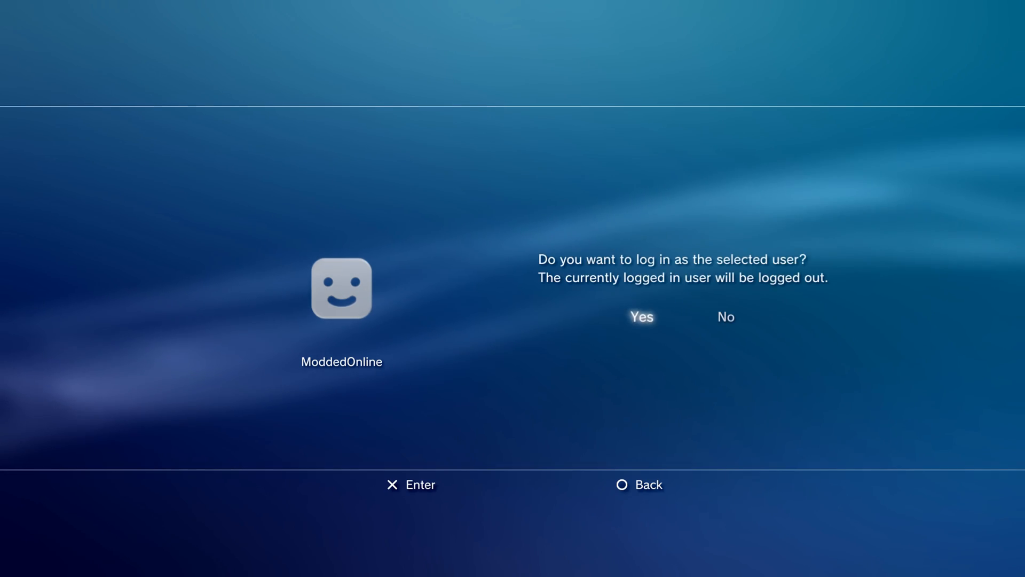
left_click(640, 316)
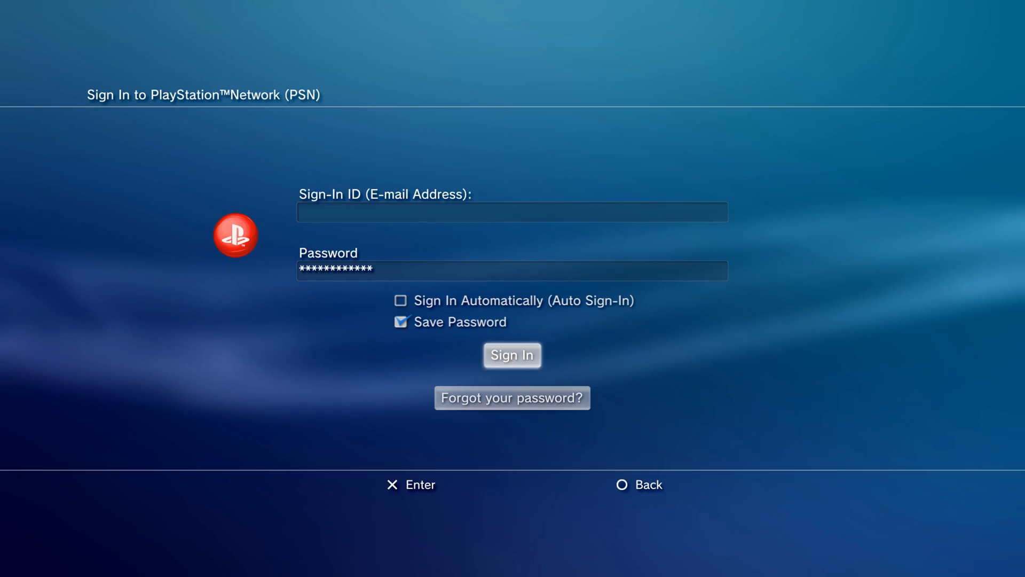
left_click(512, 355)
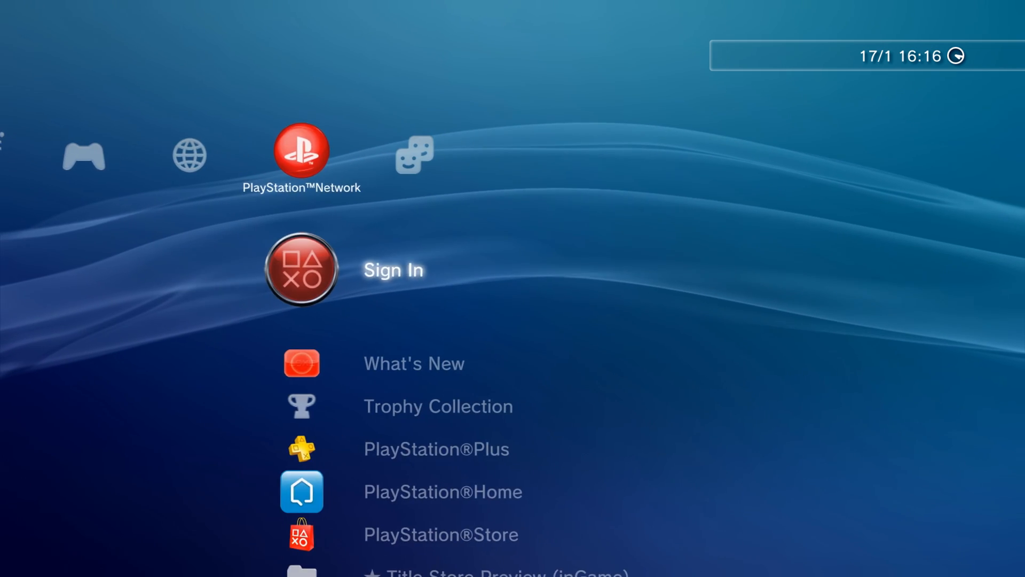
key("Left")
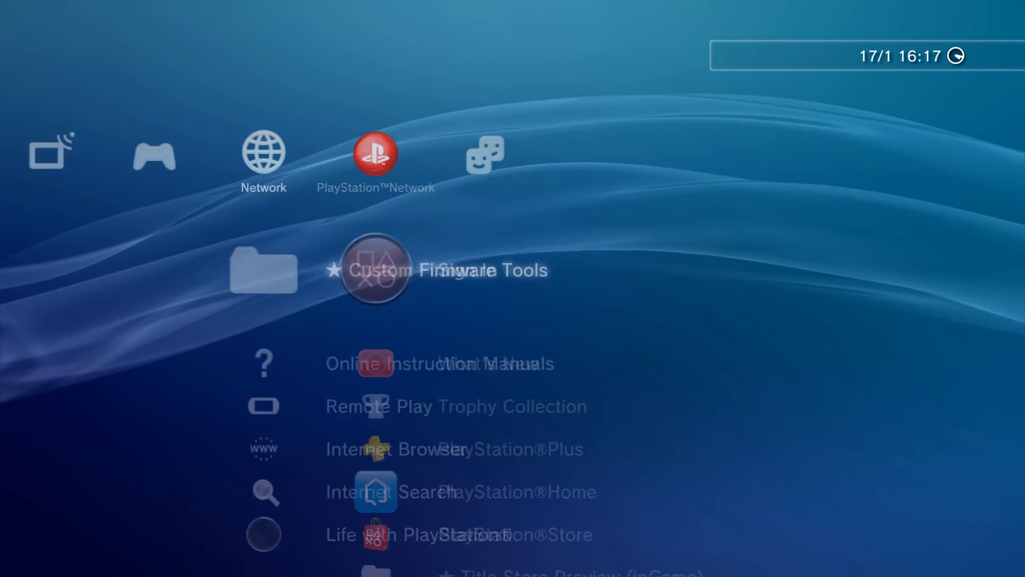
scroll("left", 3)
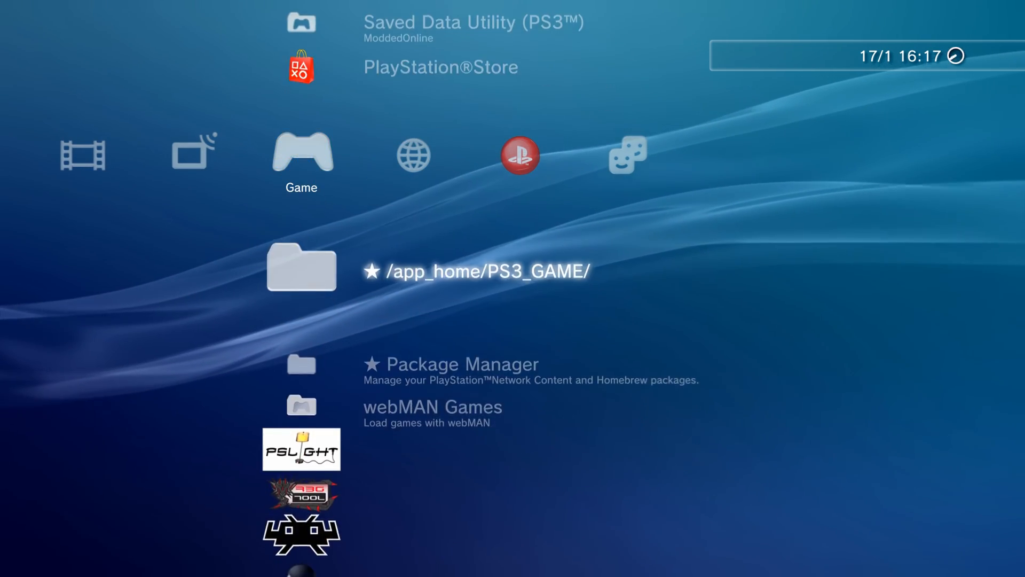
Step: Install the SEN_Enabler v6.2.3 pkg from Package Manager and launch SEN Enabler from Game
scroll("down", 3)
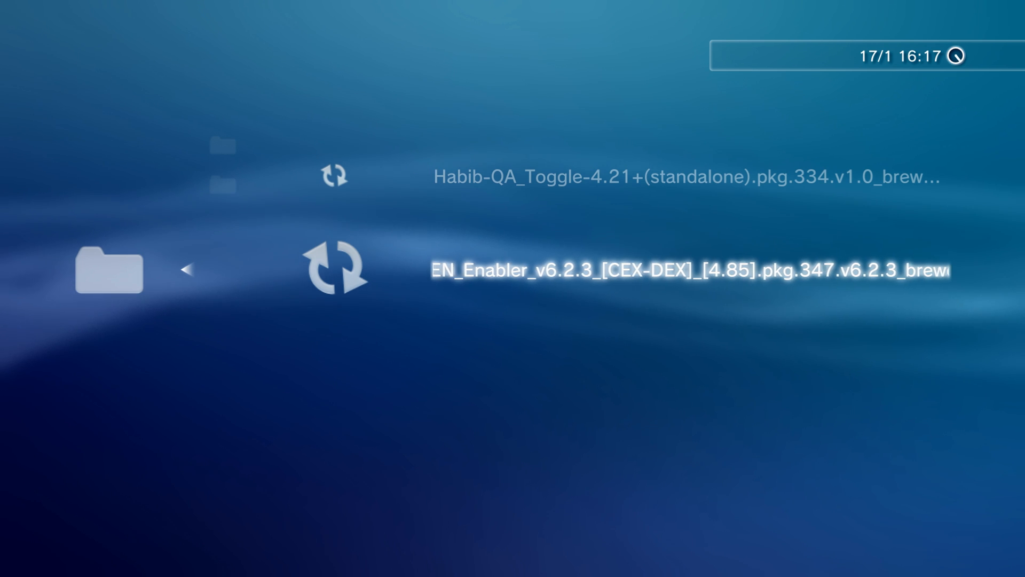
left_click(686, 270)
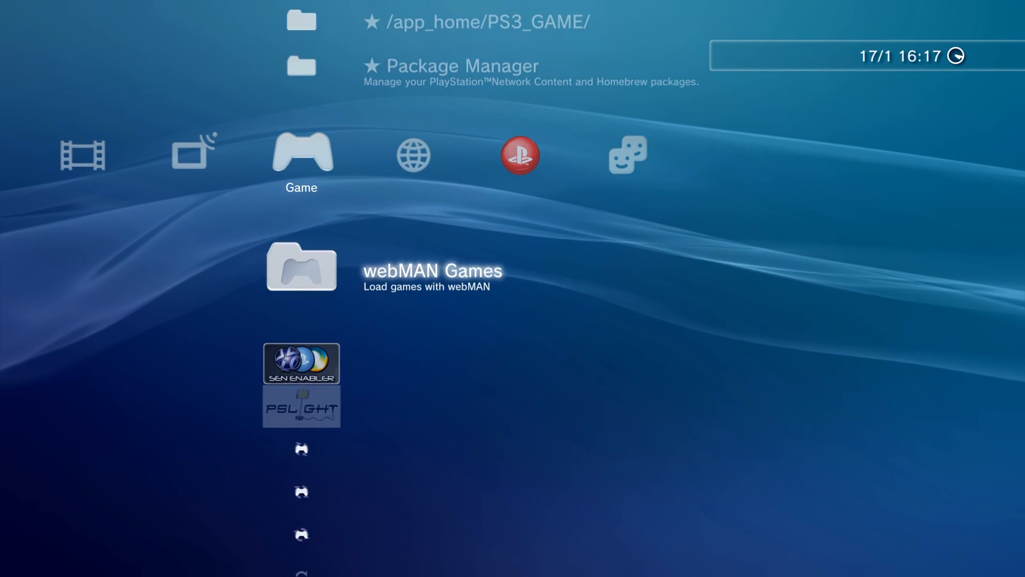
scroll("down", 3)
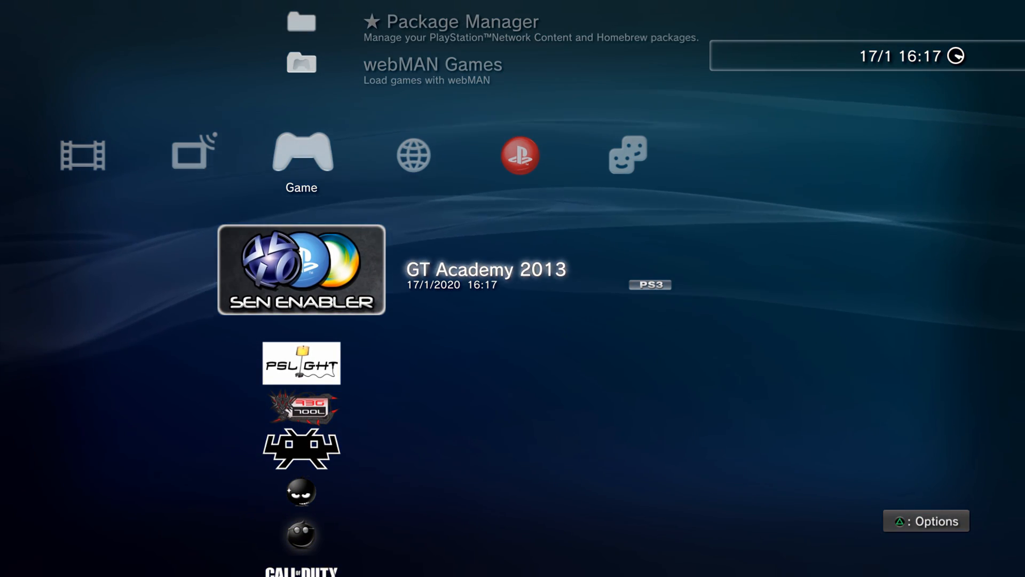
left_click(302, 270)
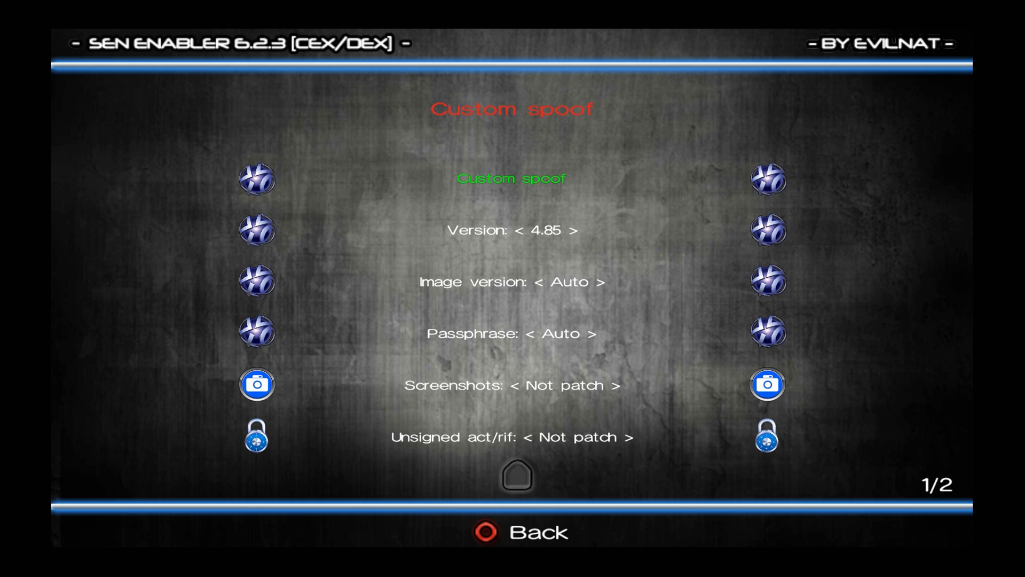
Step: Apply the 4.85 custom firmware spoof and agree to reboot the console
key("Down")
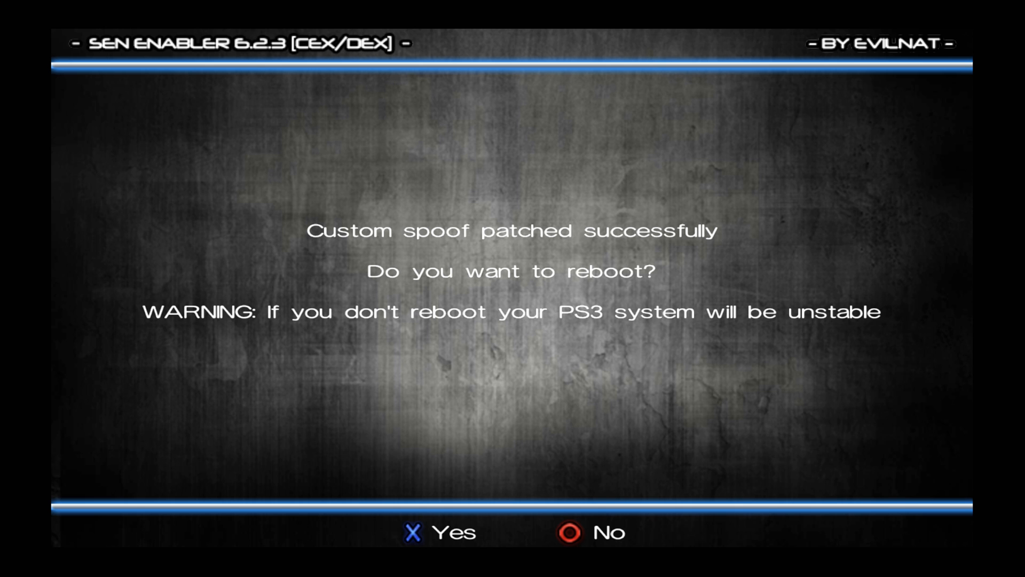
left_click(427, 532)
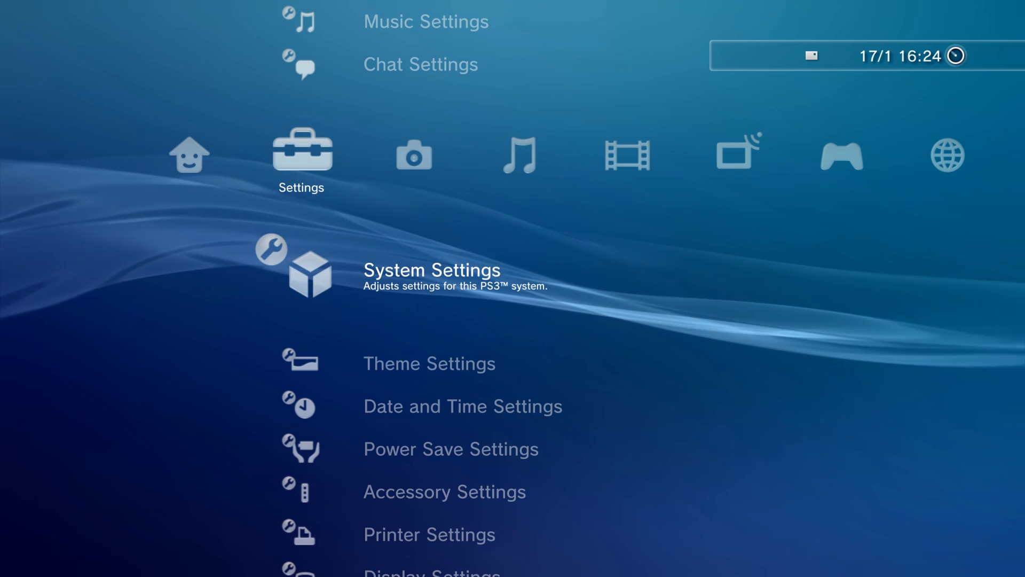
Step: Check System Information reports version 4.85, then move over to the PlayStation Network column
left_click(431, 269)
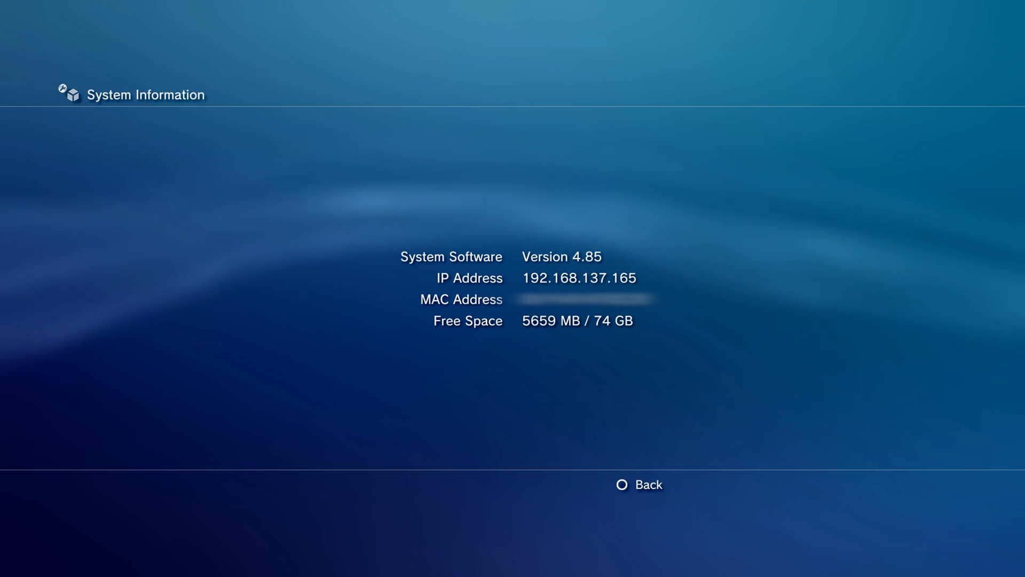
left_click(638, 485)
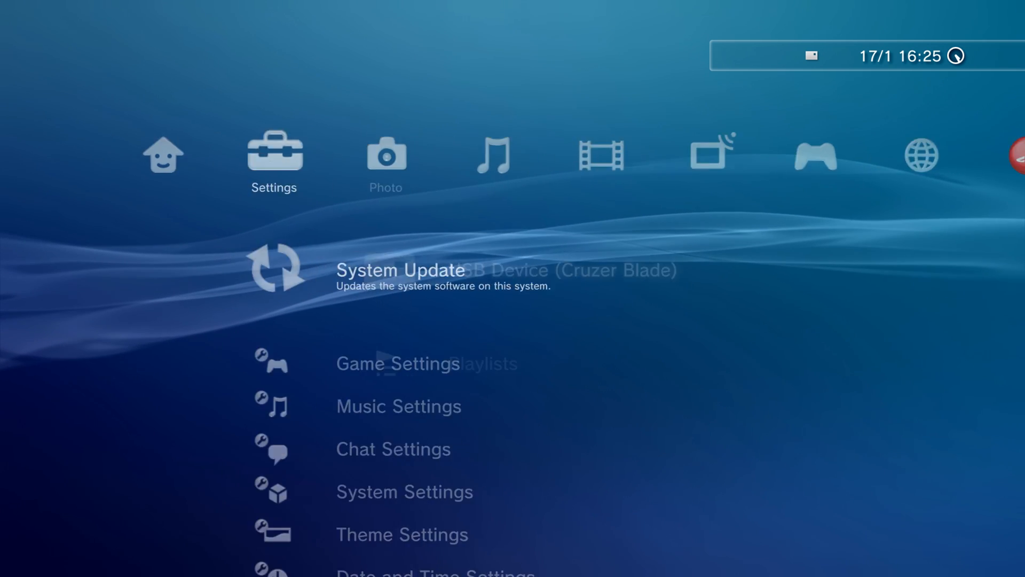
scroll("right", 3)
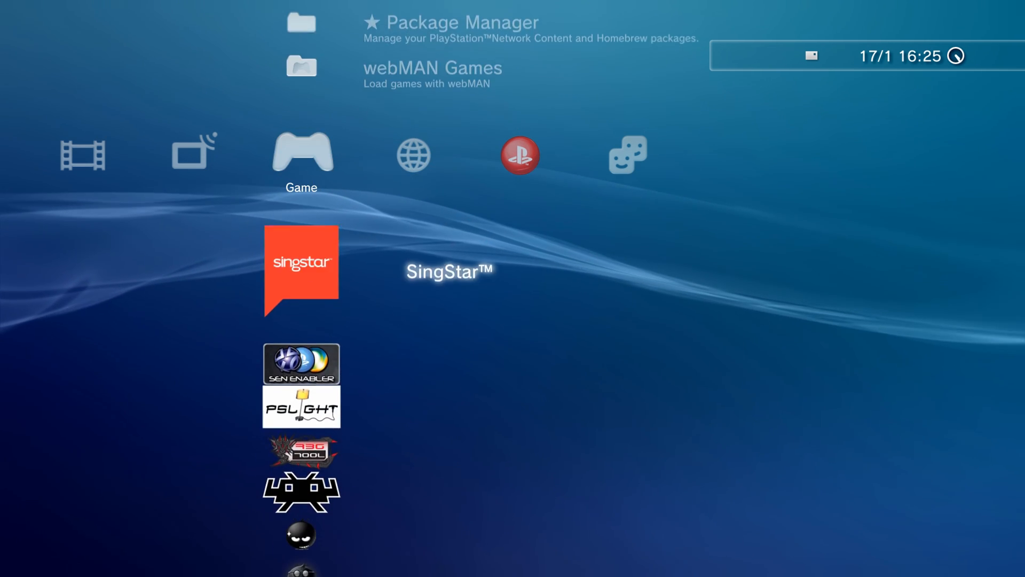
scroll("down", 3)
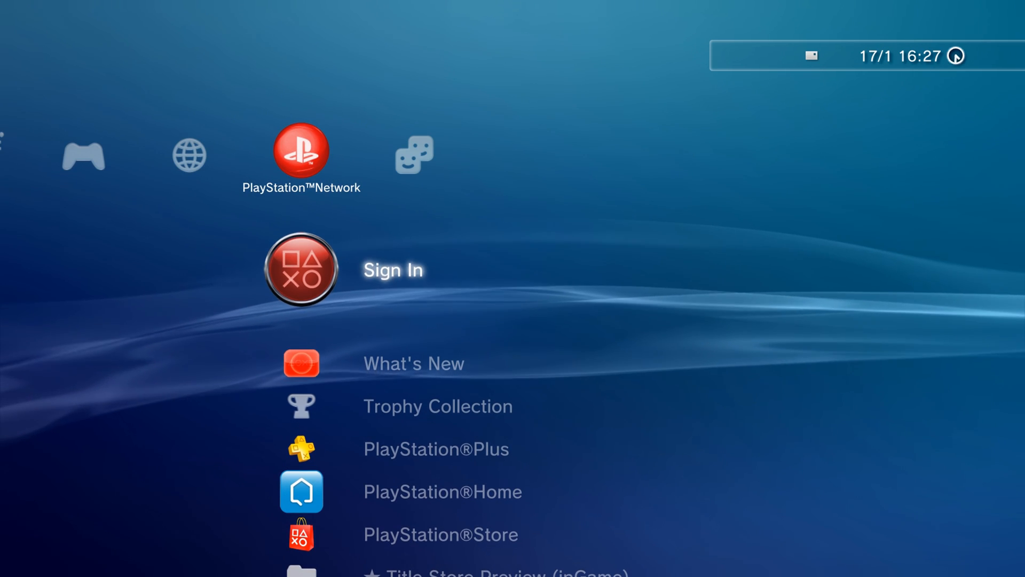
Step: Select Sign In under PlayStation Network to begin the PSN sign-in
left_click(301, 269)
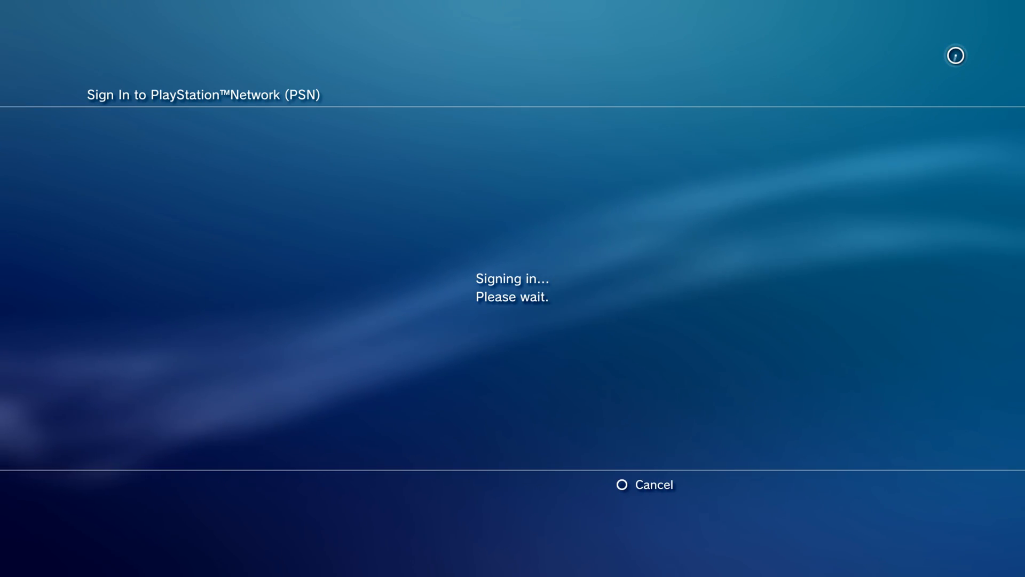